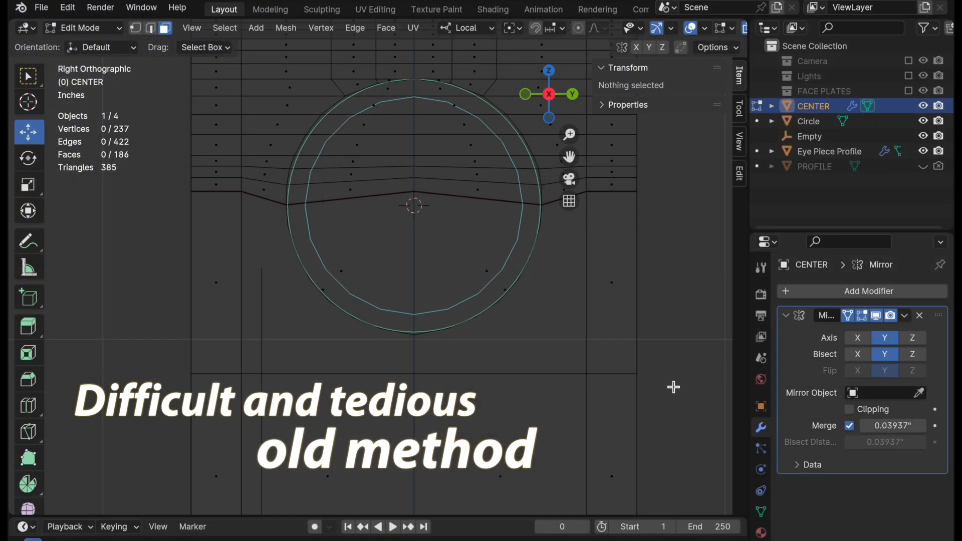
Slide the EYE PIECE empty along its local Z axis to reposition the eyepiece on the body
{"action": "left_click", "coordinate": [259, 300]}
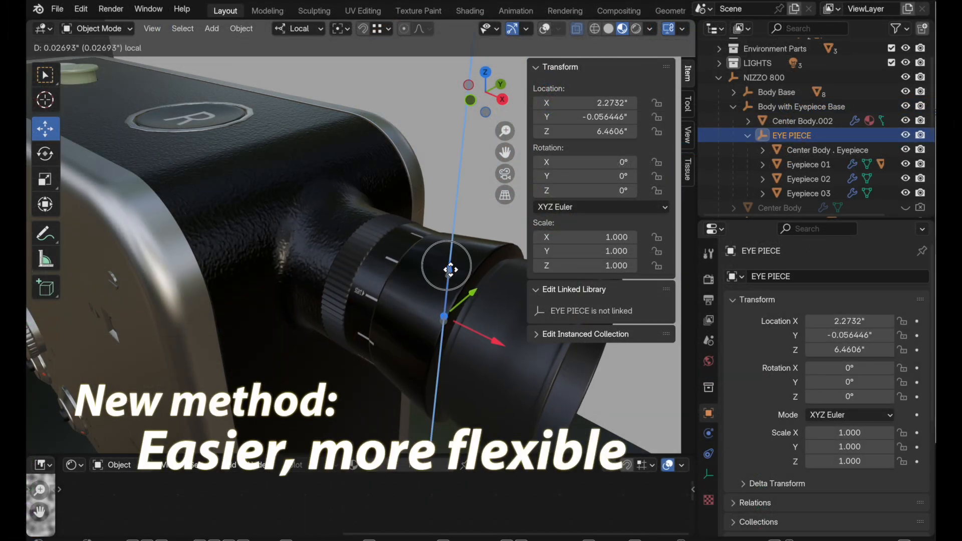
{"action": "left_click_drag", "start_coordinate": [447, 266], "coordinate": [447, 289]}
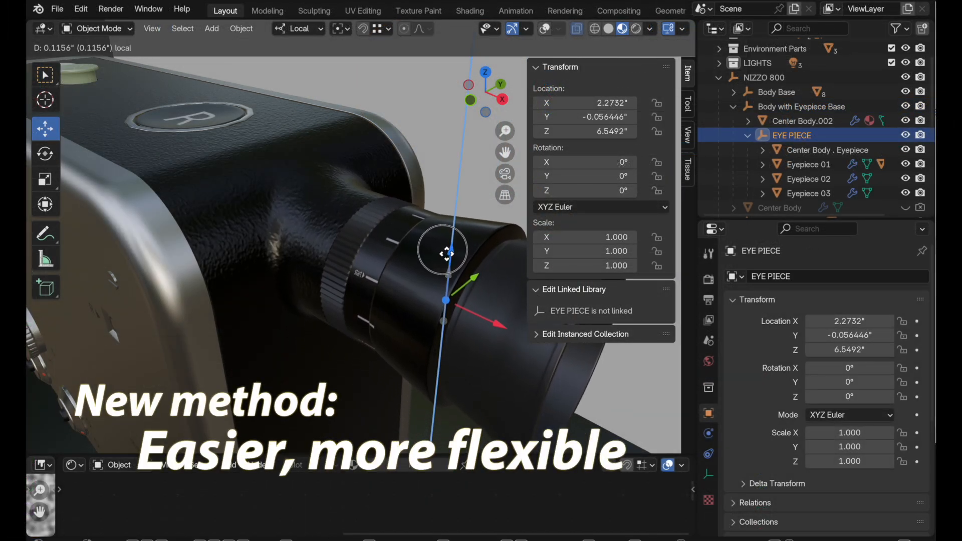
{"action": "left_click_drag", "start_coordinate": [442, 250], "coordinate": [441, 261]}
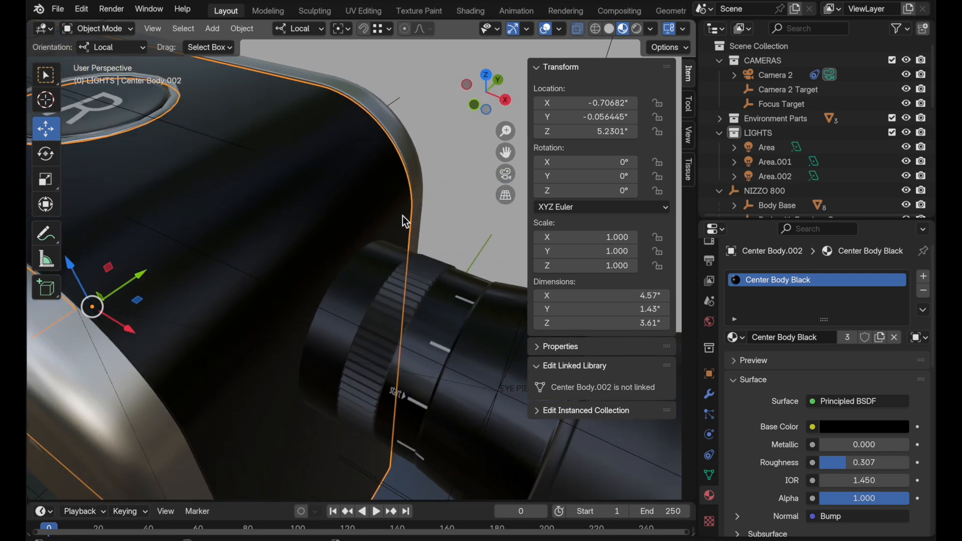
Select the eyepiece assembly, then Center Body.002, and view the body's whole side
{"action": "left_click", "coordinate": [720, 90]}
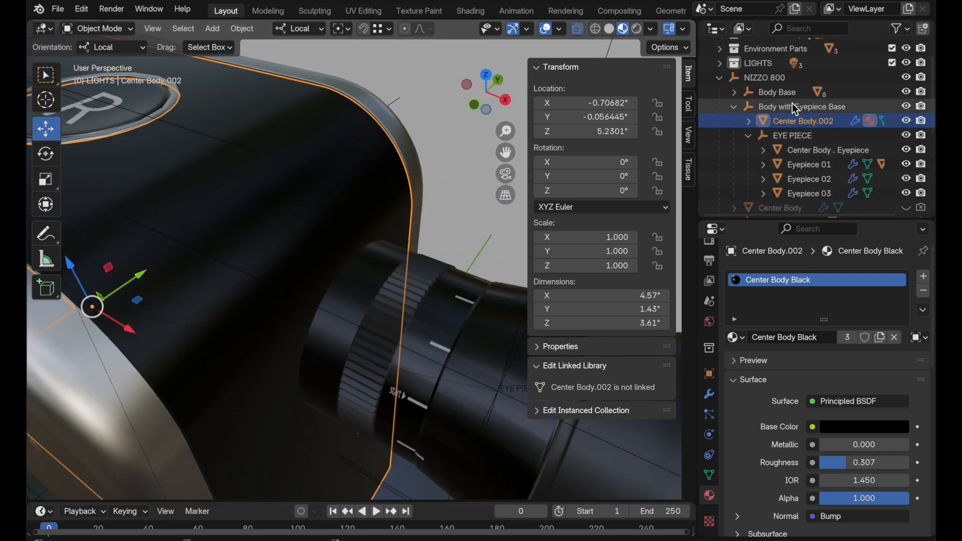
{"action": "left_click", "coordinate": [792, 135]}
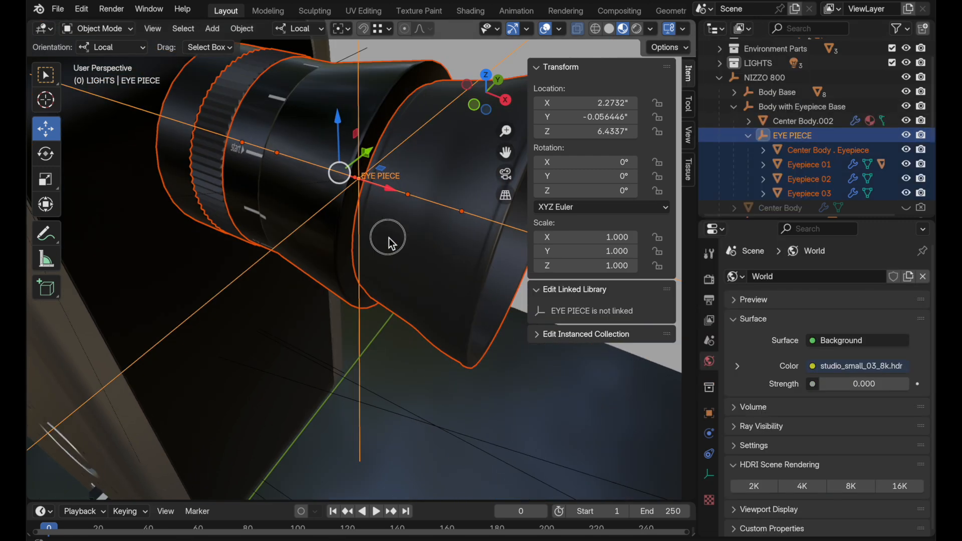
{"action": "left_click_drag", "start_coordinate": [387, 239], "coordinate": [454, 220]}
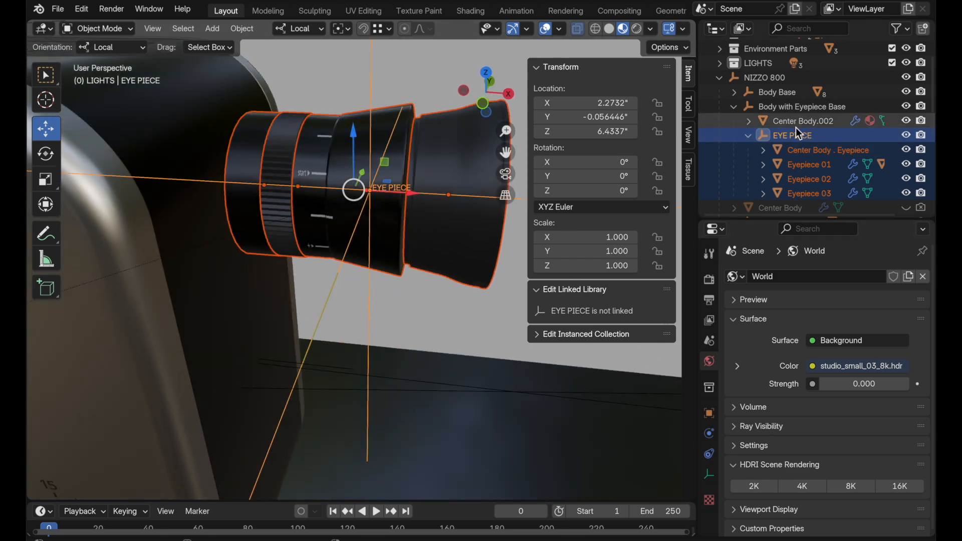
{"action": "left_click", "coordinate": [800, 122]}
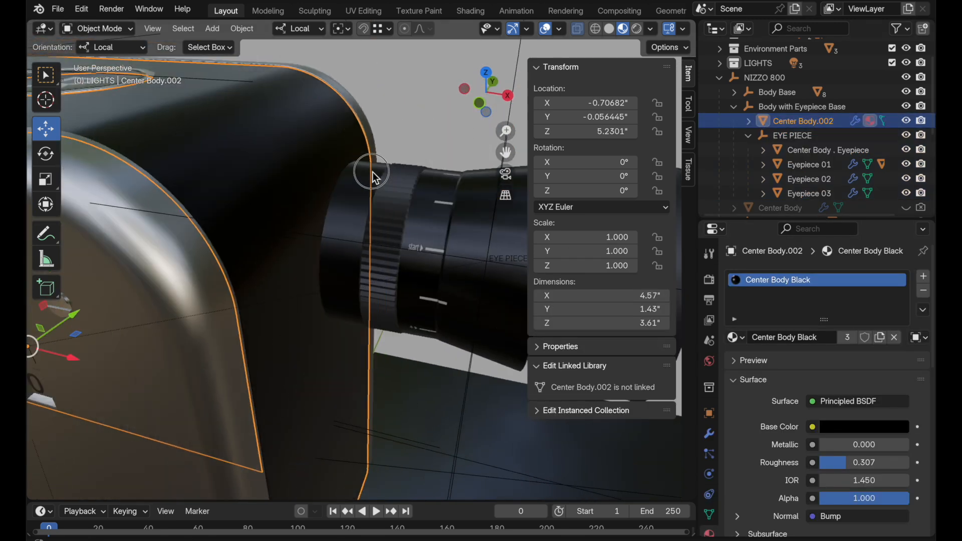
{"action": "key", "text": "Tab"}
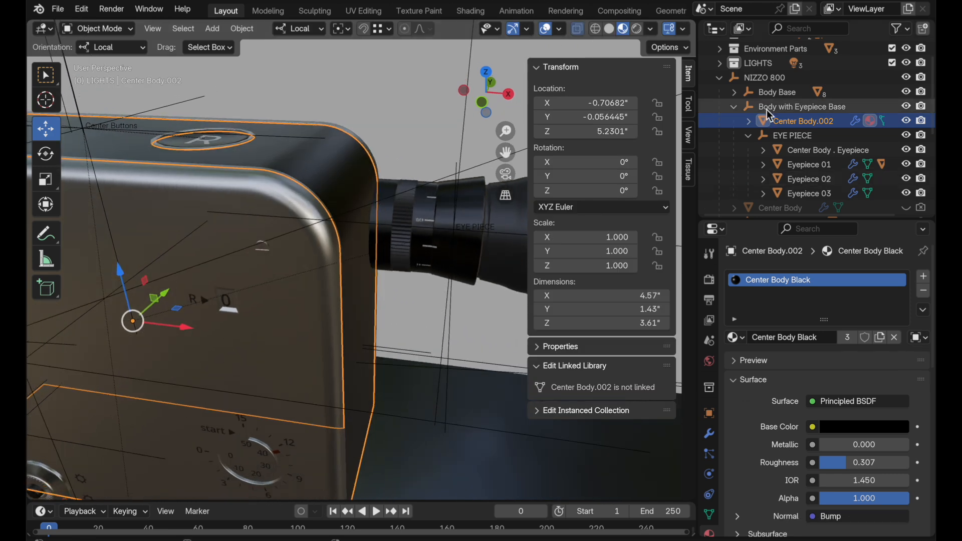
Nudge and restore the Body with Eyepiece Base group, then select the eyepiece base ring
{"action": "left_click", "coordinate": [802, 106]}
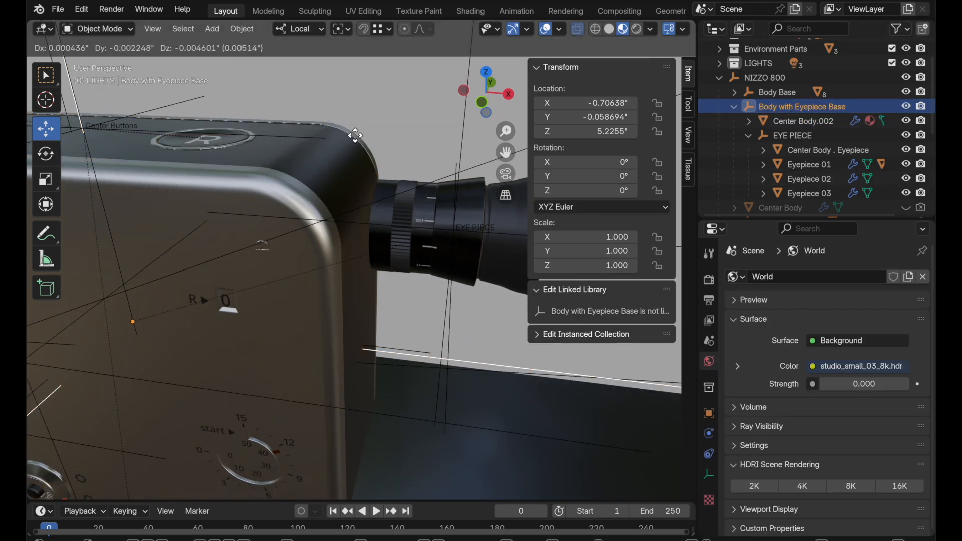
{"action": "left_click_drag", "start_coordinate": [355, 135], "coordinate": [397, 151]}
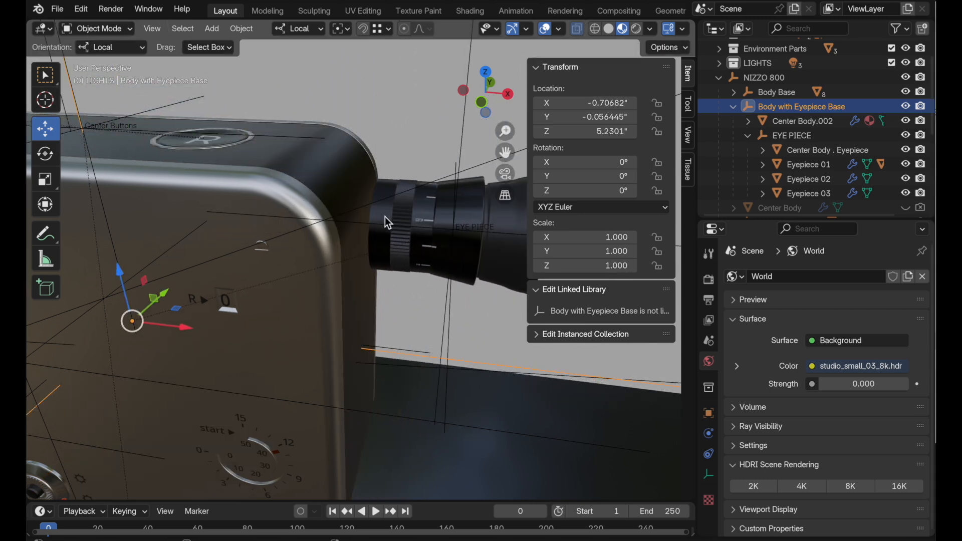
{"action": "left_click", "coordinate": [802, 121]}
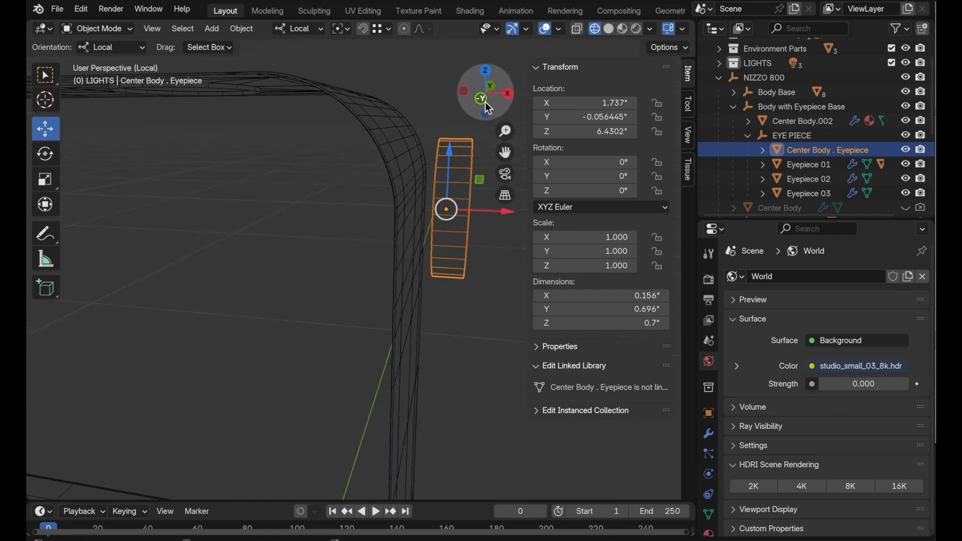
From front view, extrude the ring's outer edge toward the body and repeat twice more
{"action": "left_click", "coordinate": [482, 98]}
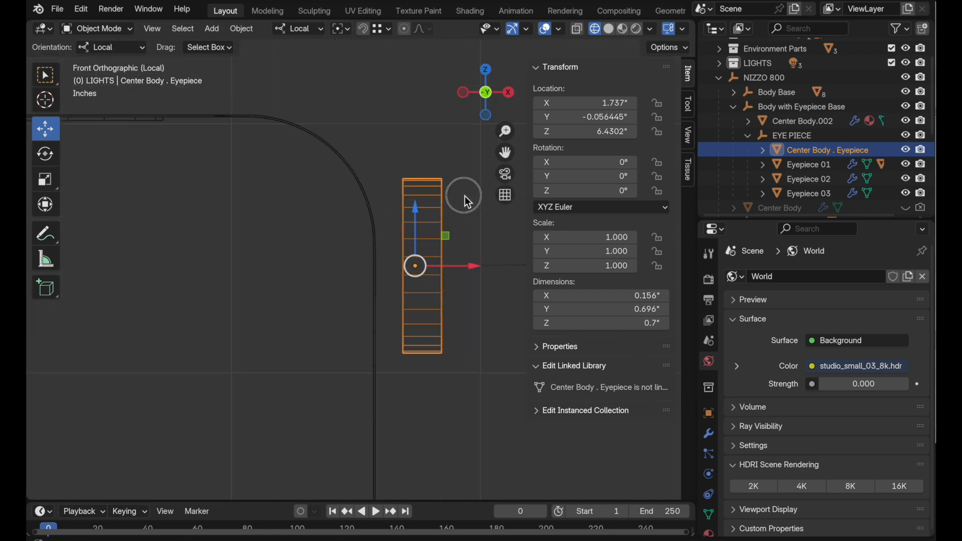
{"action": "key", "text": "Tab"}
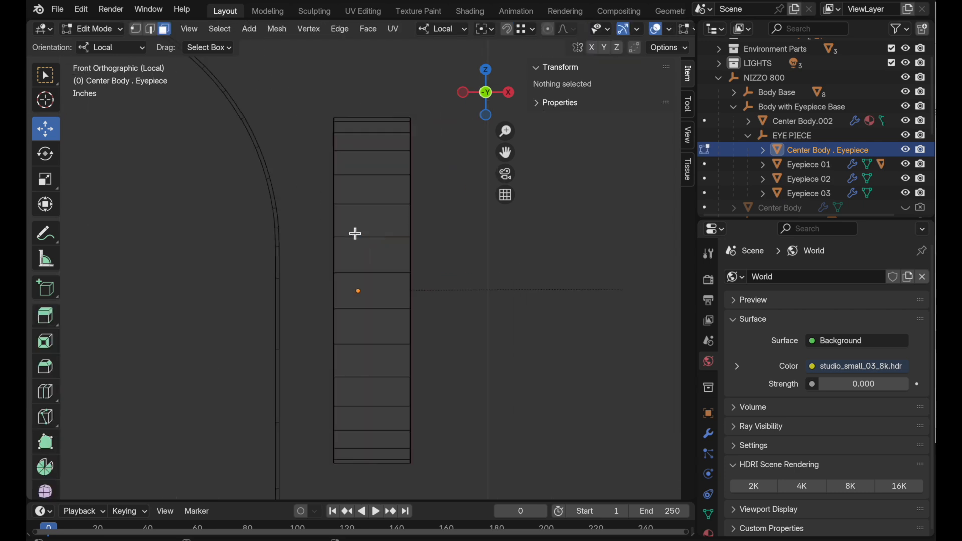
{"action": "key", "text": "2"}
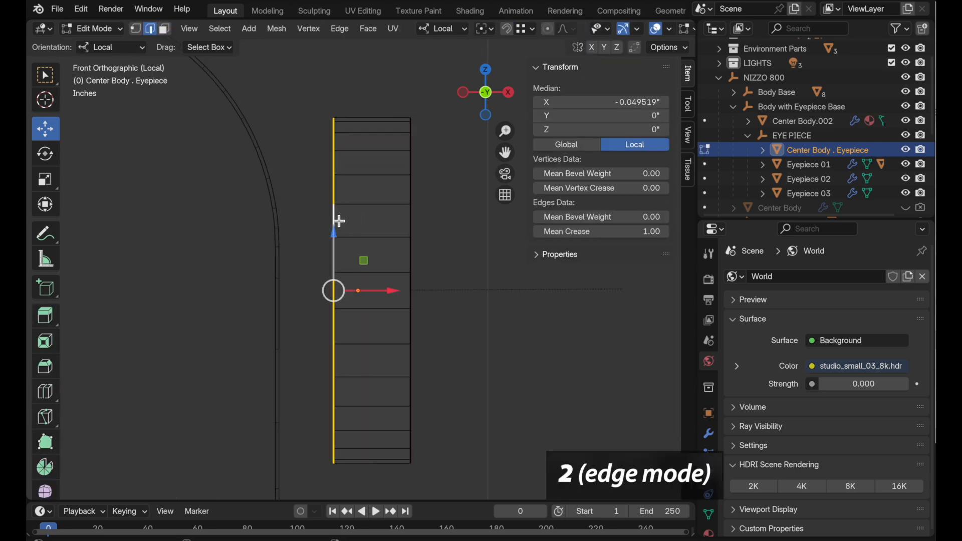
{"action": "key", "text": "e"}
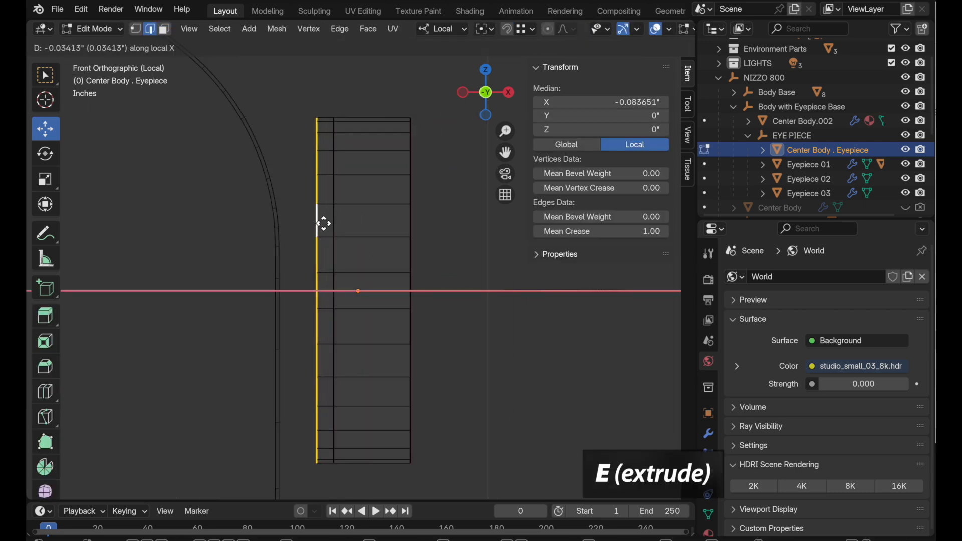
{"action": "key", "text": "e"}
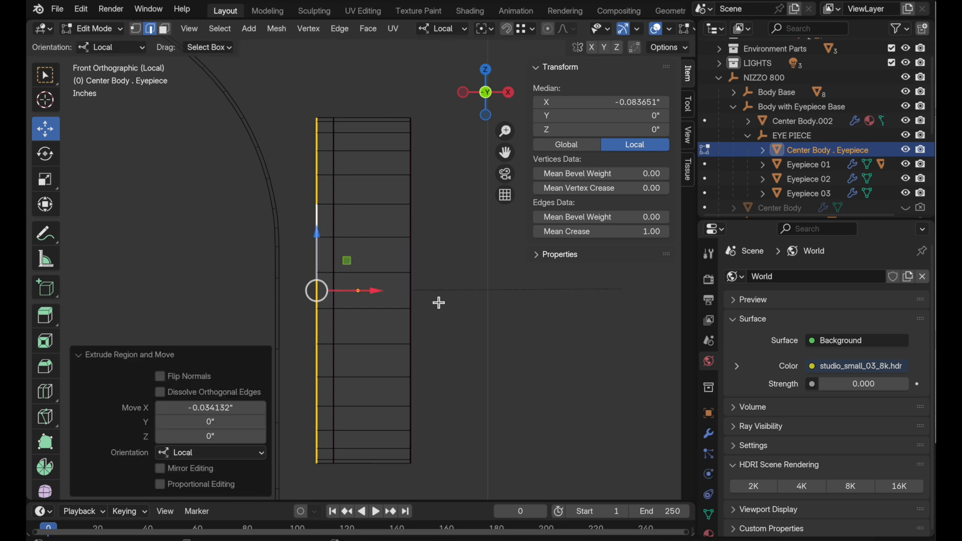
{"action": "key", "text": "shift+r"}
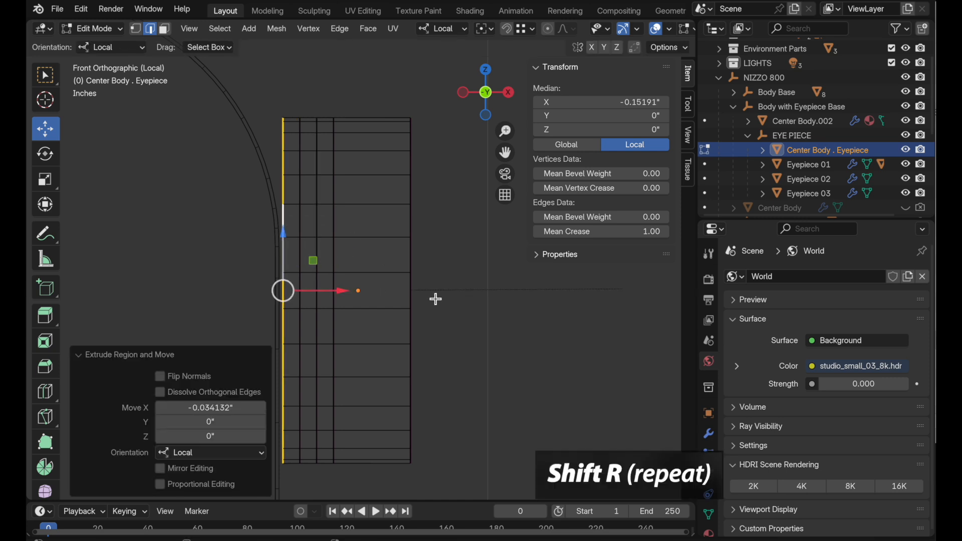
{"action": "key", "text": "shift+r"}
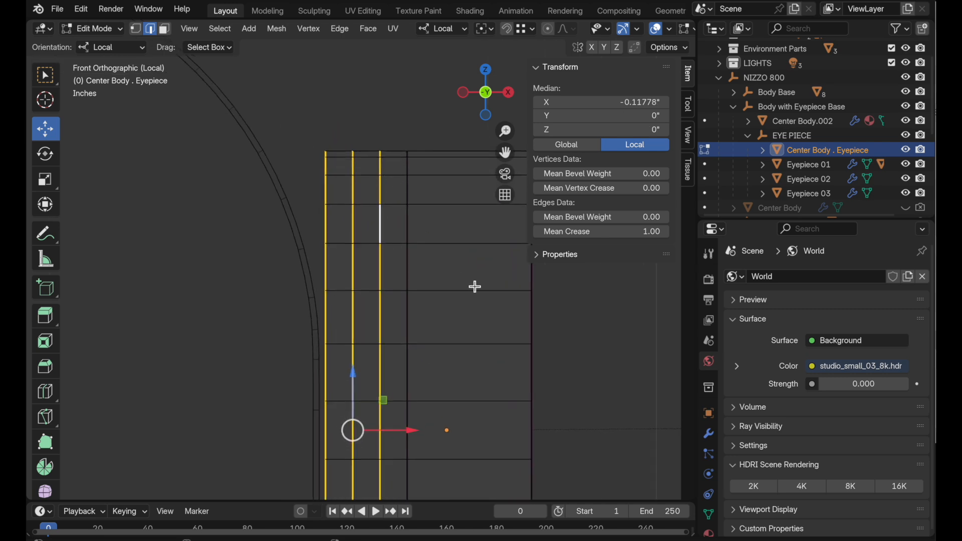
Set the crease of the newly extruded edges to zero
{"action": "key", "text": "shift+e"}
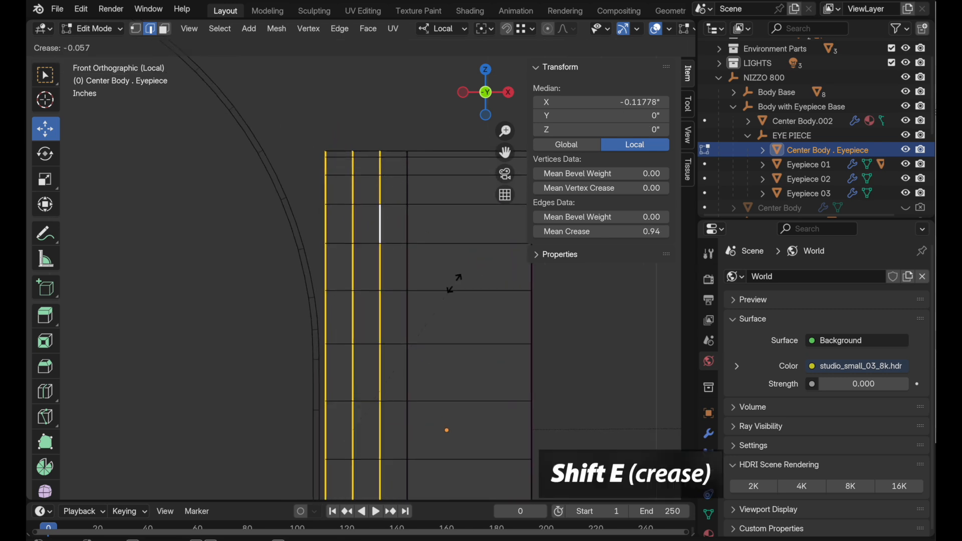
{"action": "key", "text": "shift+e"}
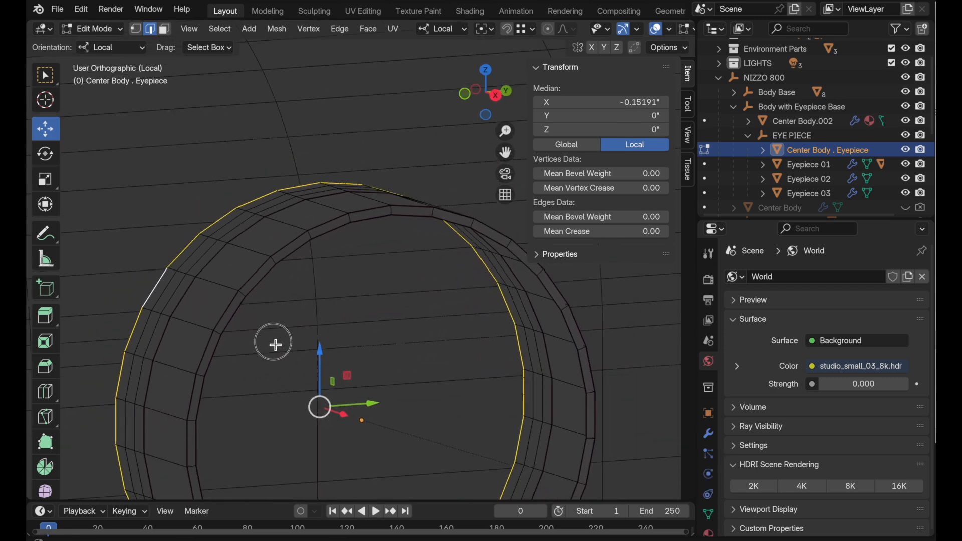
Scale the outer and middle extruded loops outward into a flared skirt, checked from front view
{"action": "key", "text": "period"}
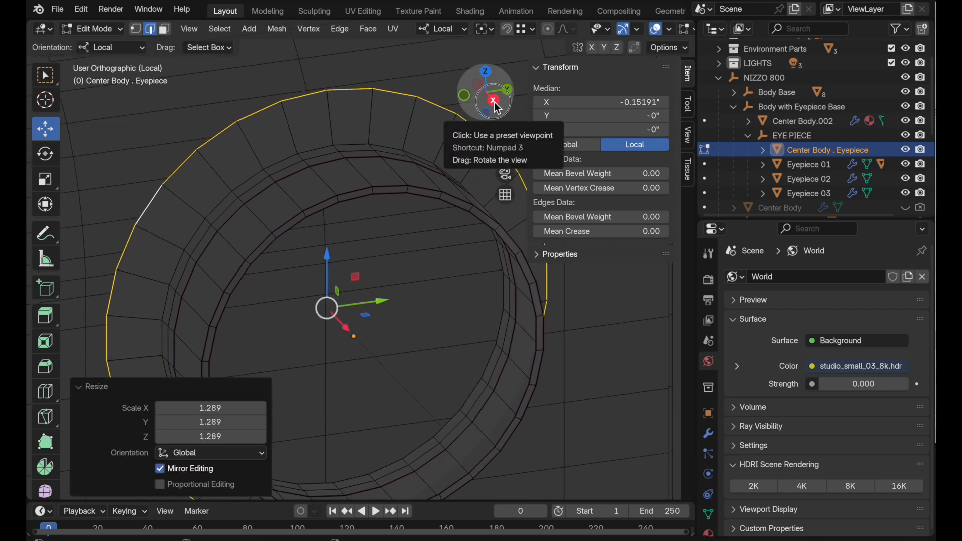
{"action": "left_click", "coordinate": [492, 101]}
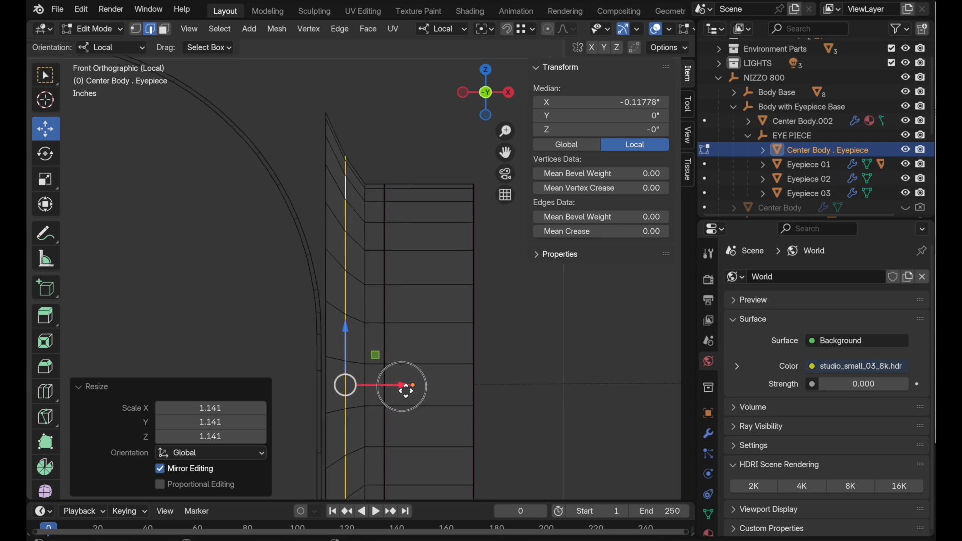
{"action": "left_click_drag", "start_coordinate": [402, 387], "coordinate": [332, 423]}
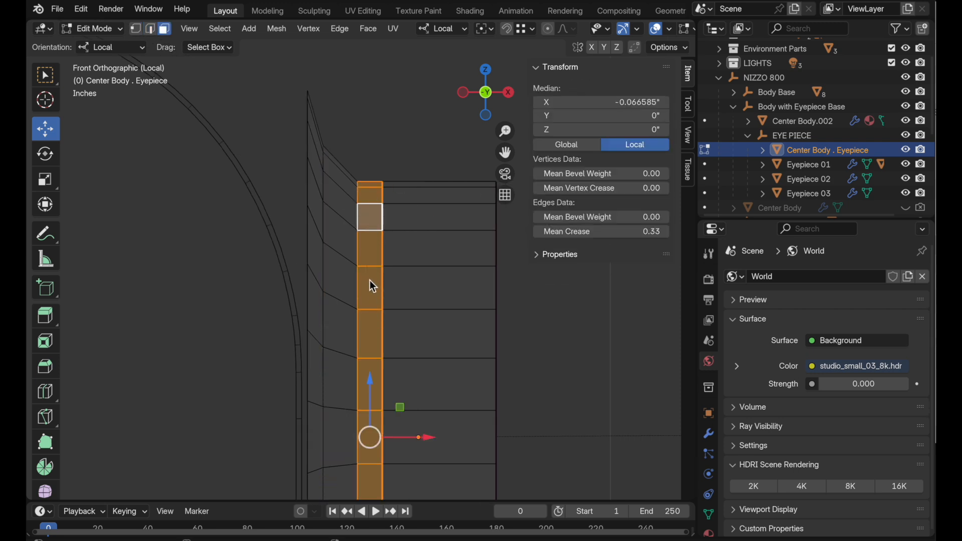
{"action": "mouse_move", "coordinate": [374, 239]}
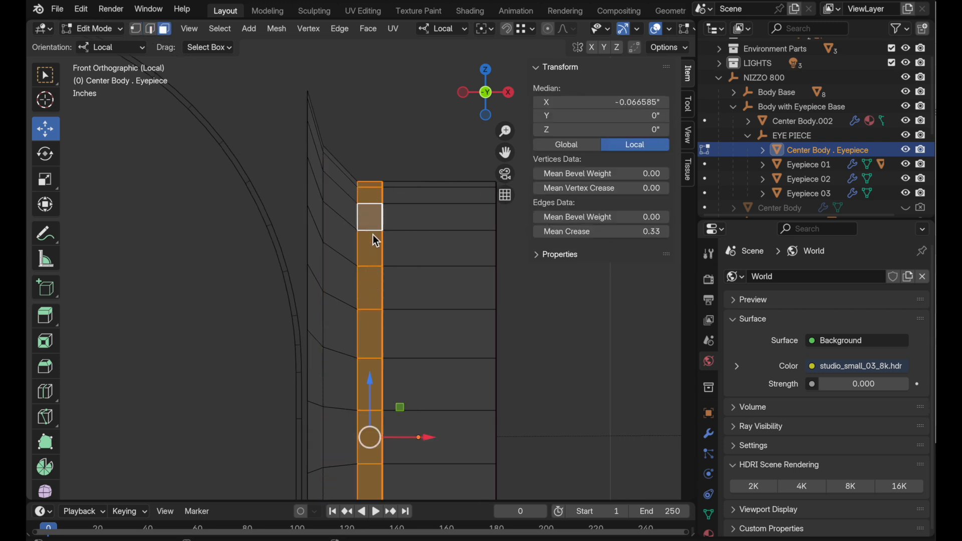
{"action": "mouse_move", "coordinate": [391, 242]}
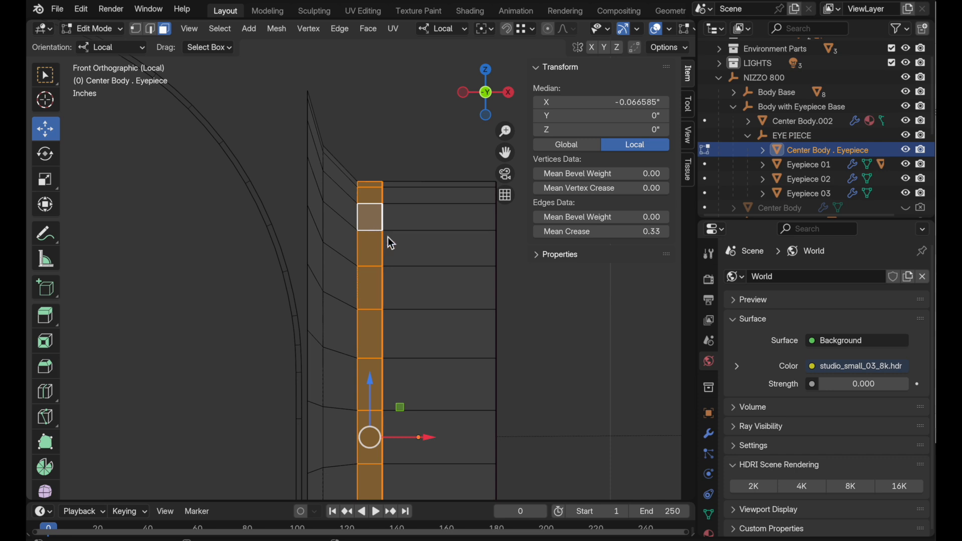
{"action": "mouse_move", "coordinate": [400, 232]}
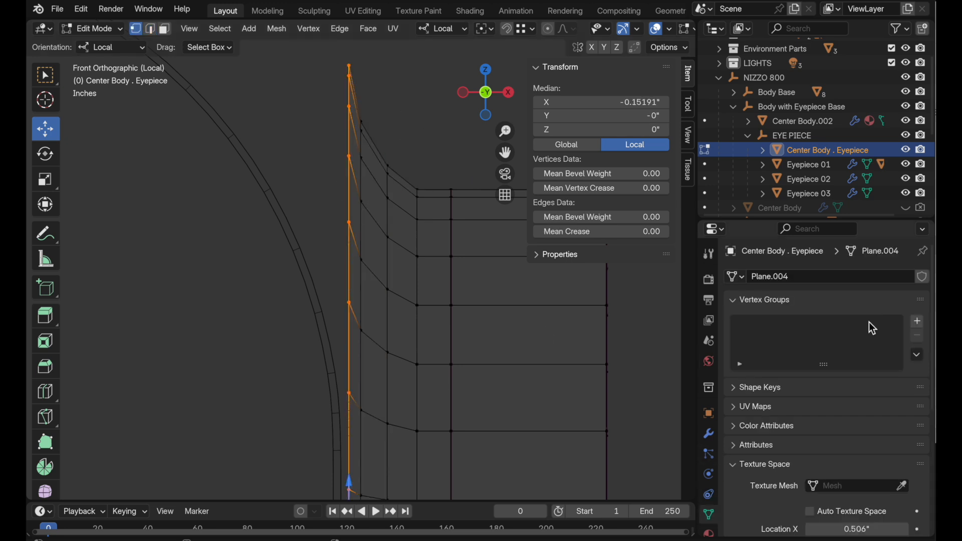
Create the Deform Points vertex group and assign the flare vertices to it
{"action": "left_click", "coordinate": [917, 321]}
{"action": "type", "text": "Deform Points"}
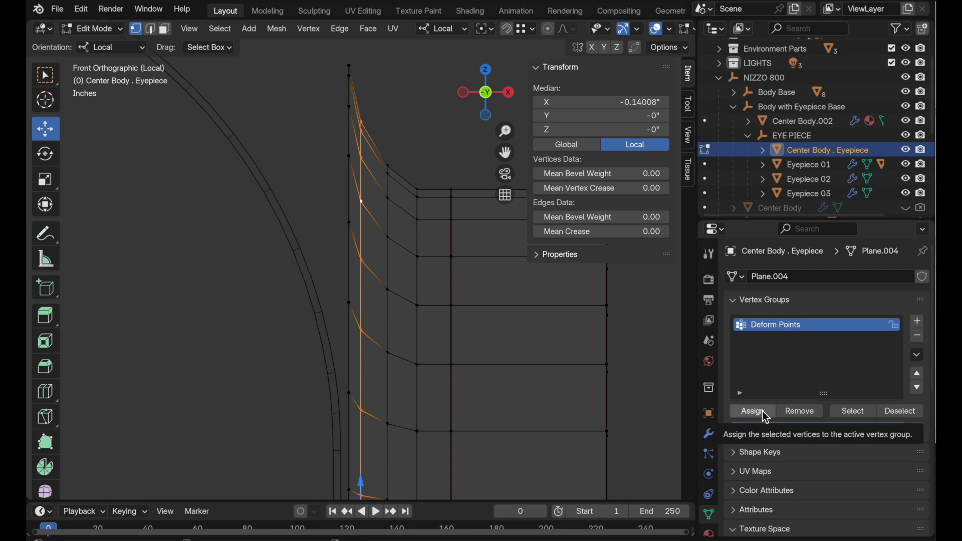
{"action": "left_click", "coordinate": [751, 411]}
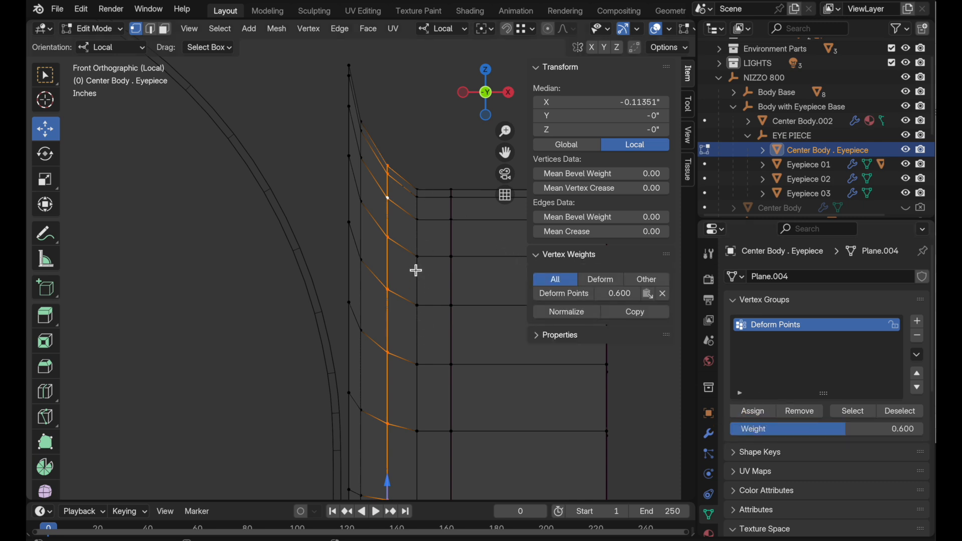
{"action": "mouse_move", "coordinate": [416, 274]}
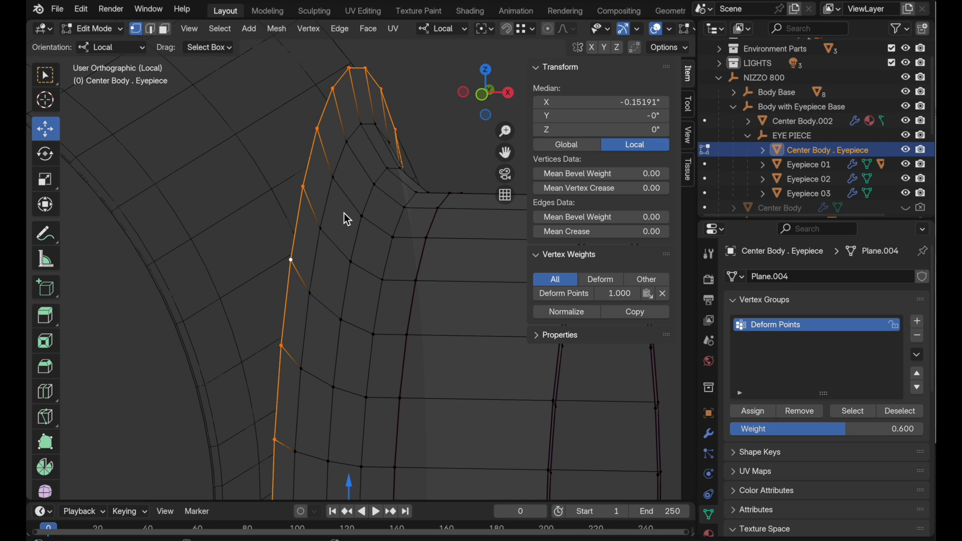
{"action": "mouse_move", "coordinate": [918, 321]}
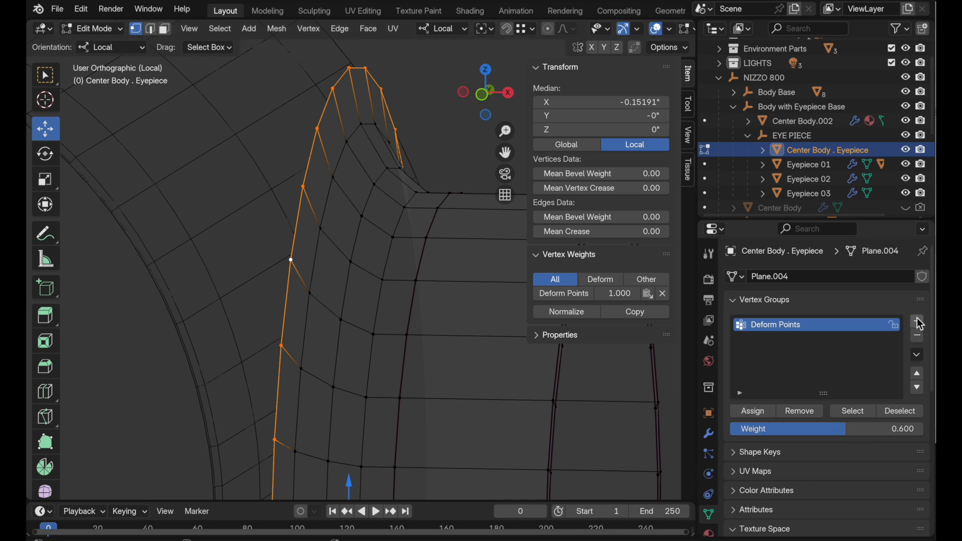
Add a second vertex group and rename it Normal Transfer
{"action": "left_click", "coordinate": [918, 321]}
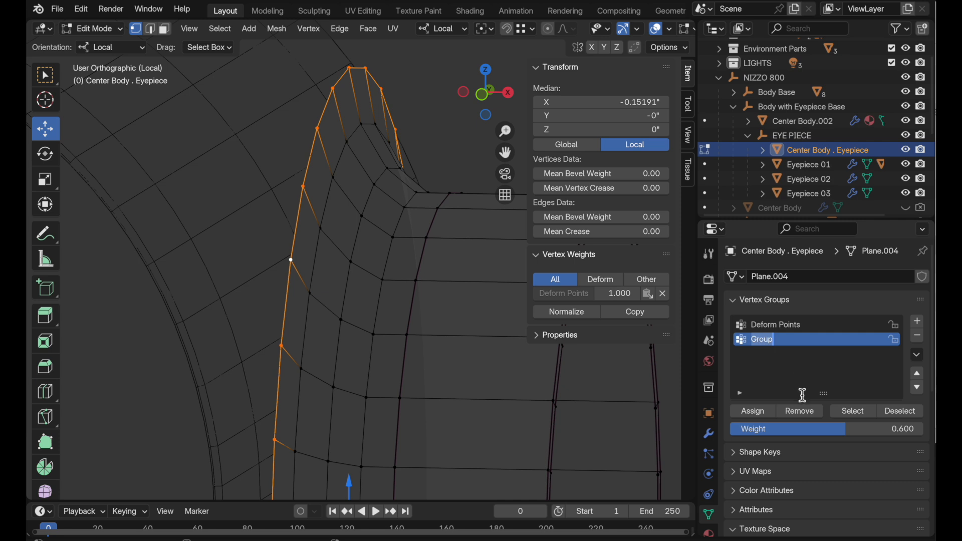
{"action": "type", "text": "Normal Transfer"}
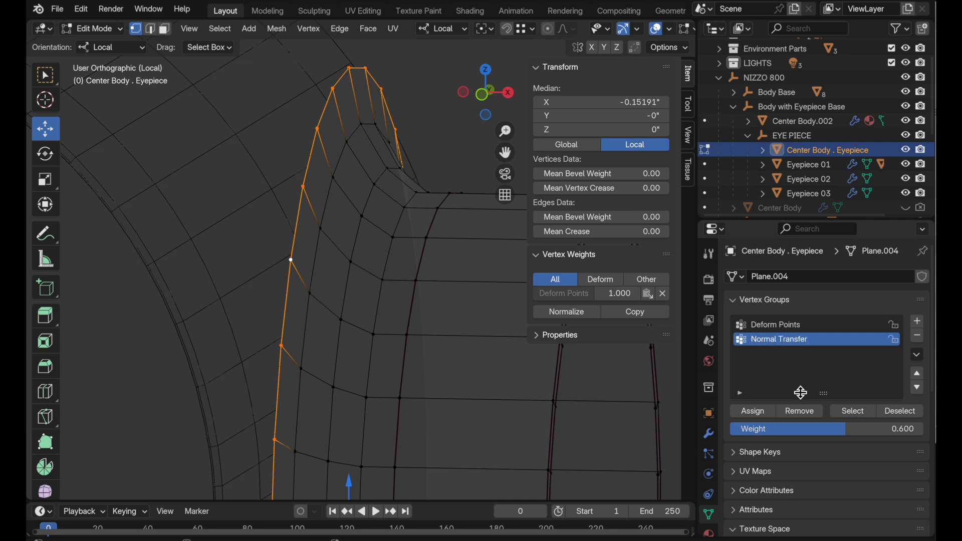
{"action": "left_click_drag", "start_coordinate": [788, 428], "coordinate": [902, 429]}
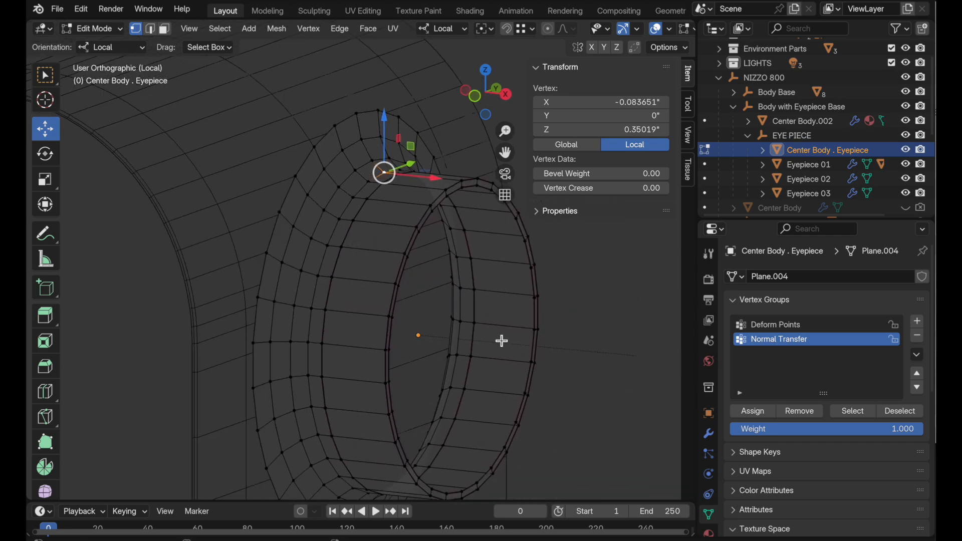
Add a Shrinkwrap modifier to the eyepiece with Wrap Method set to Project
{"action": "left_click", "coordinate": [707, 434]}
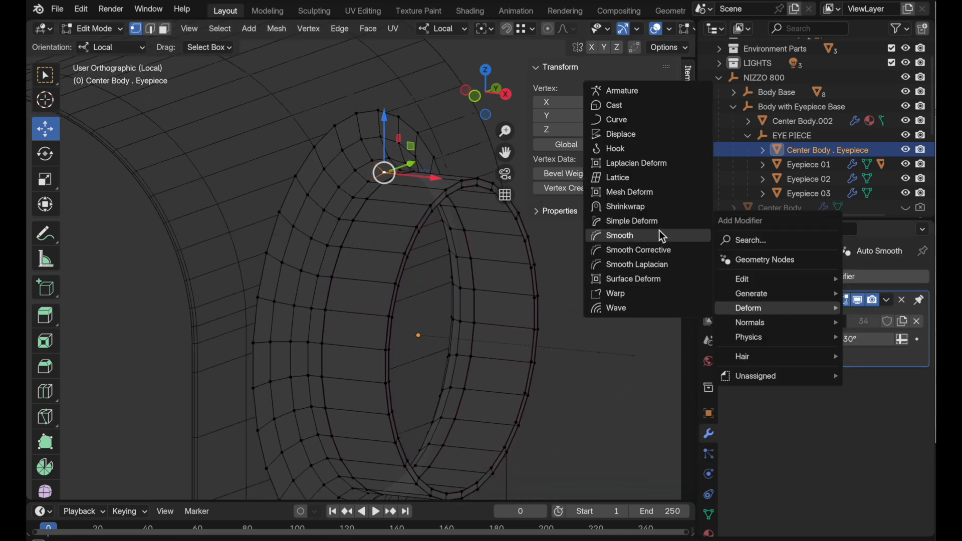
{"action": "left_click", "coordinate": [626, 206]}
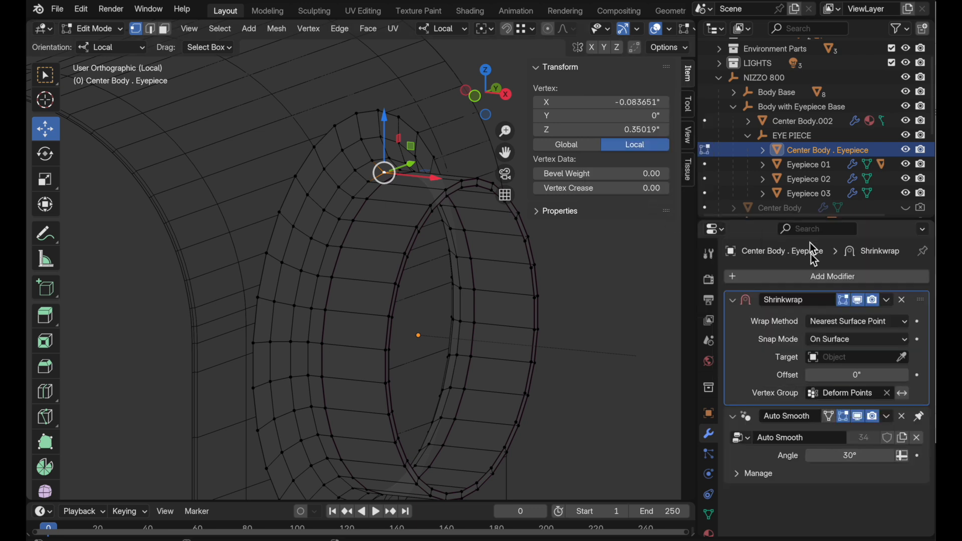
{"action": "left_click", "coordinate": [853, 321]}
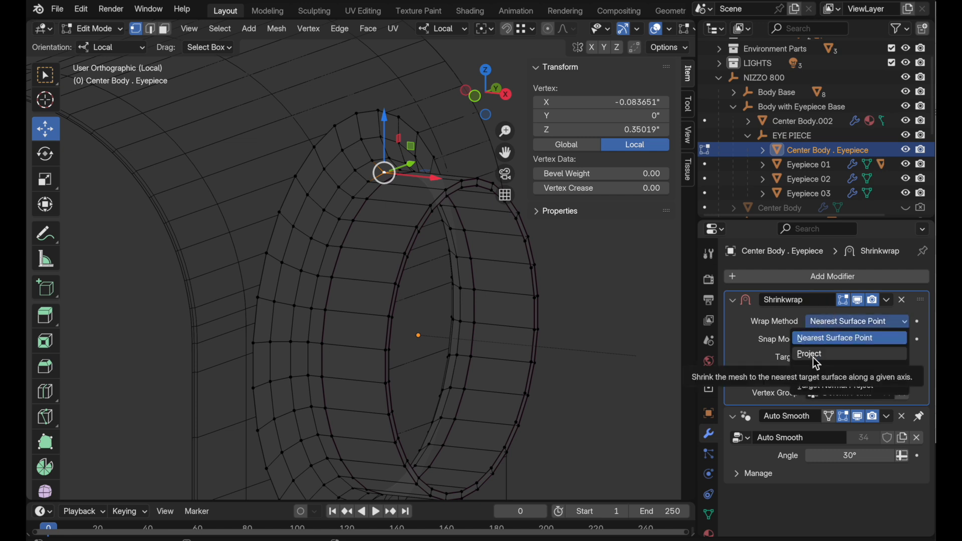
{"action": "left_click", "coordinate": [810, 354]}
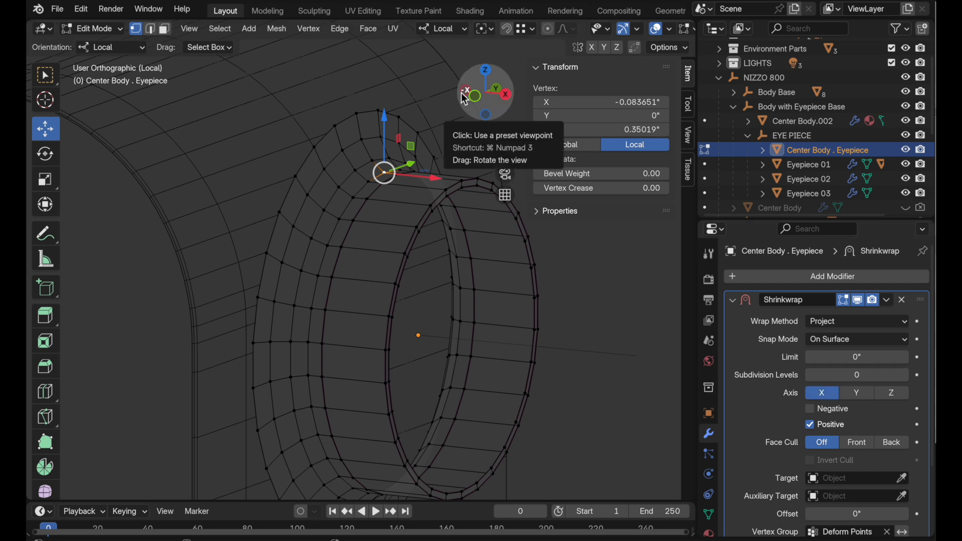
{"action": "mouse_move", "coordinate": [466, 101]}
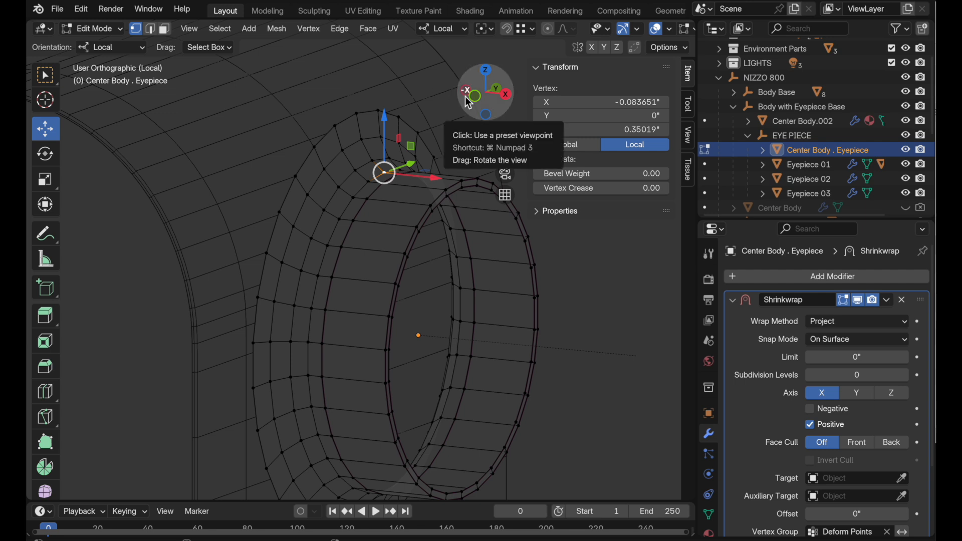
Enable Negative projection and pick Center Body.002 as the shrinkwrap target
{"action": "left_click", "coordinate": [810, 409]}
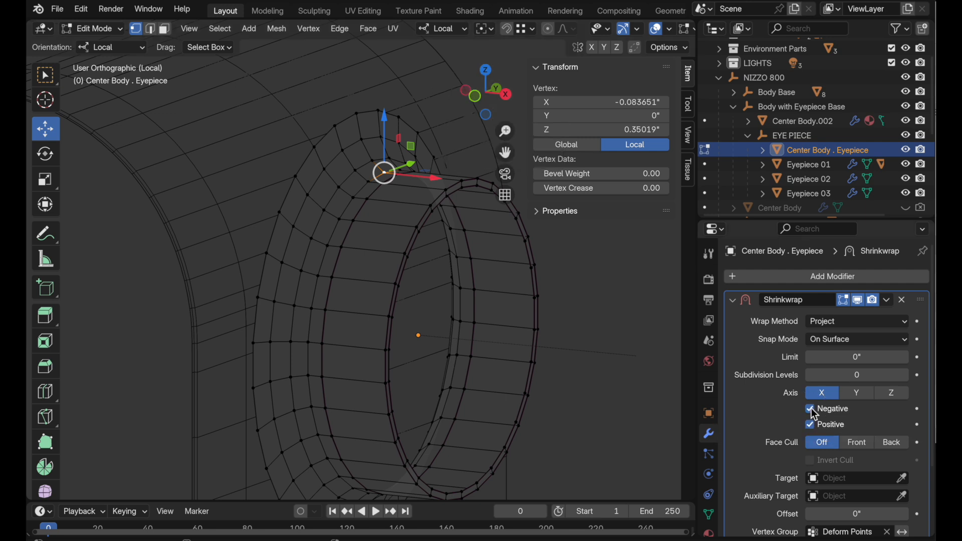
{"action": "left_click", "coordinate": [810, 409]}
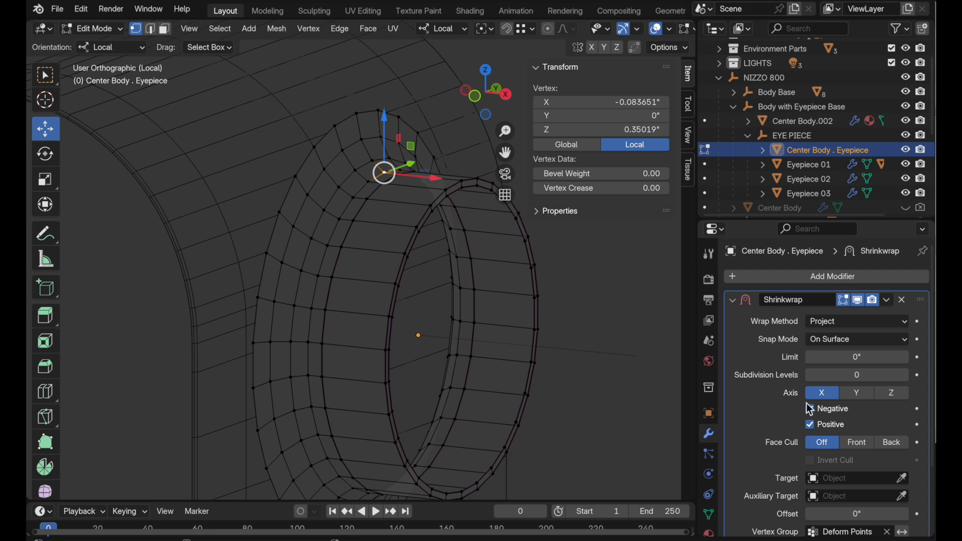
{"action": "left_click", "coordinate": [811, 409]}
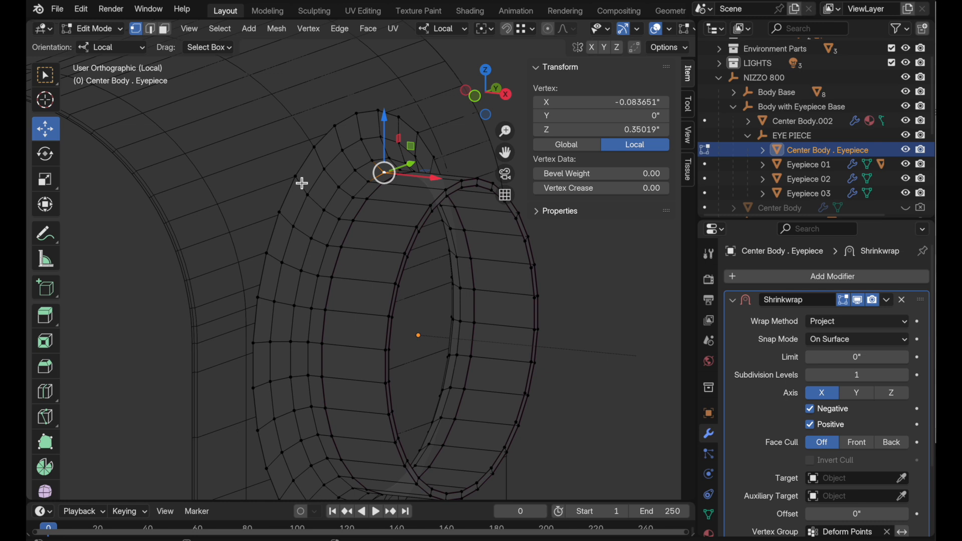
{"action": "mouse_move", "coordinate": [538, 322]}
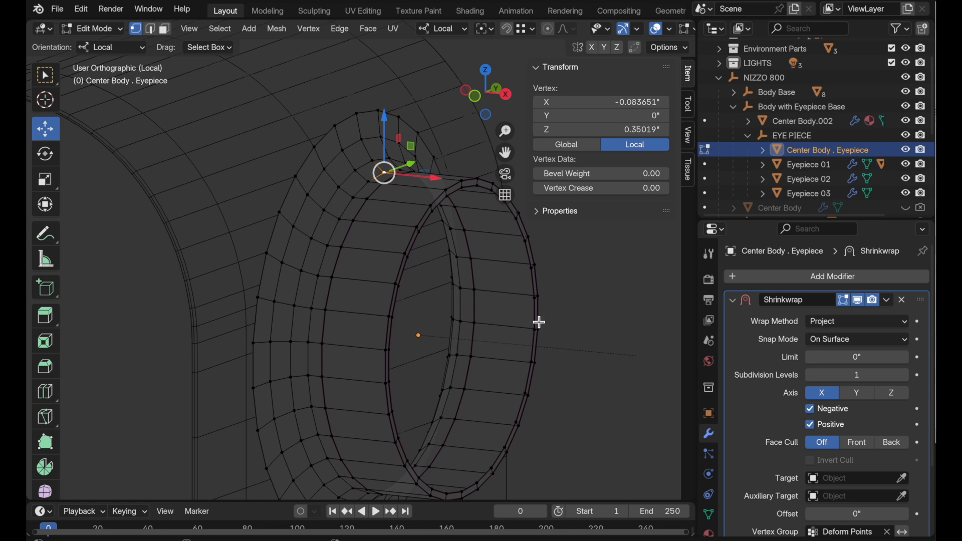
{"action": "mouse_move", "coordinate": [902, 480]}
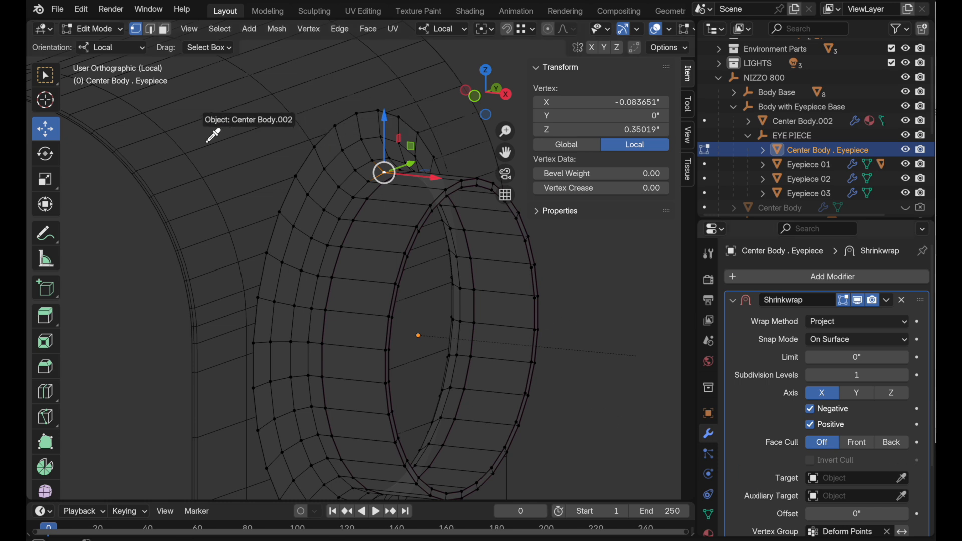
{"action": "left_click", "coordinate": [208, 134]}
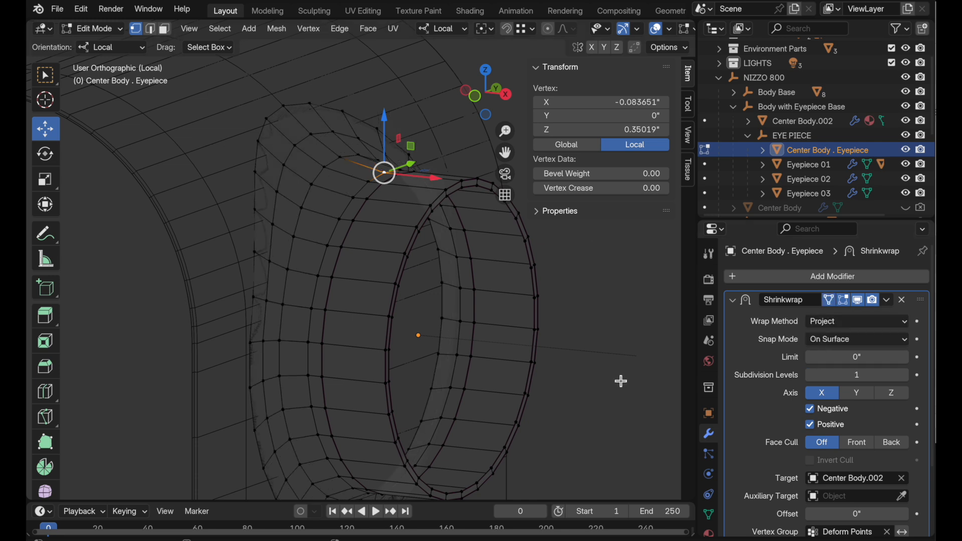
{"action": "mouse_move", "coordinate": [582, 382]}
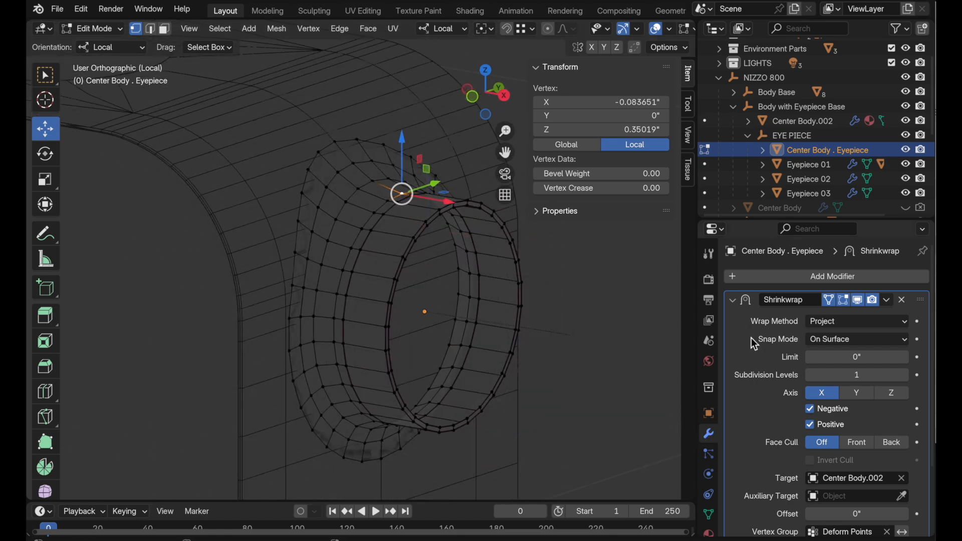
Add a Subdivision Surface modifier at viewport level 2, view from front and deselect all
{"action": "left_click", "coordinate": [824, 276]}
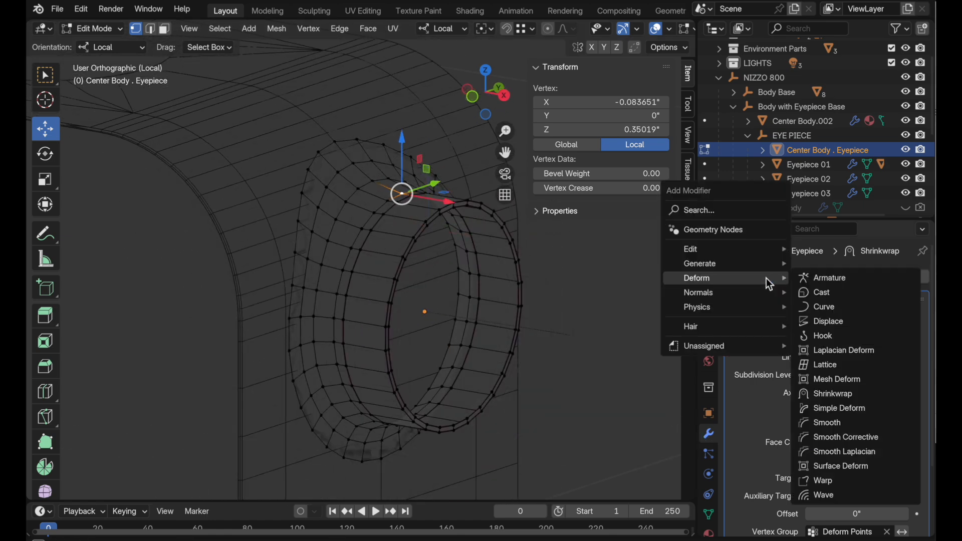
{"action": "mouse_move", "coordinate": [700, 263]}
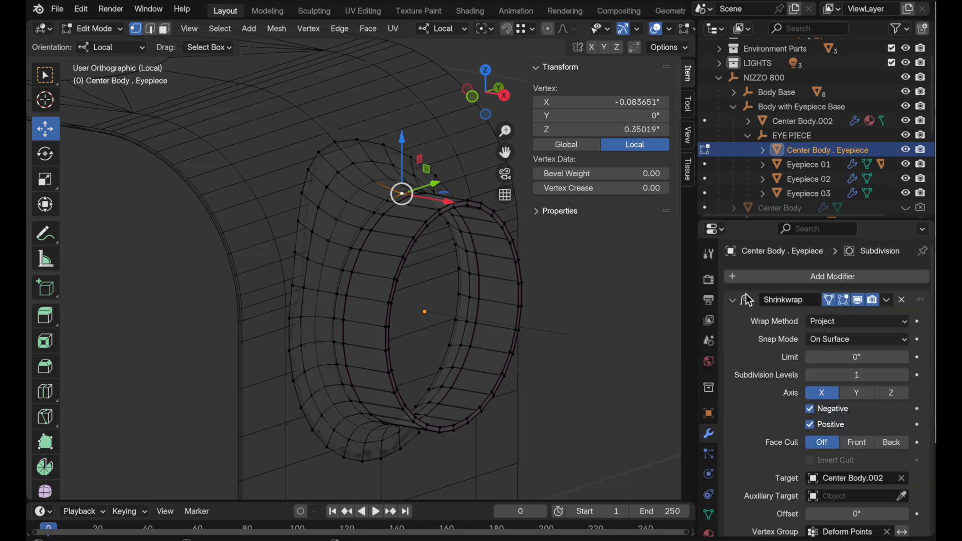
{"action": "left_click", "coordinate": [732, 300]}
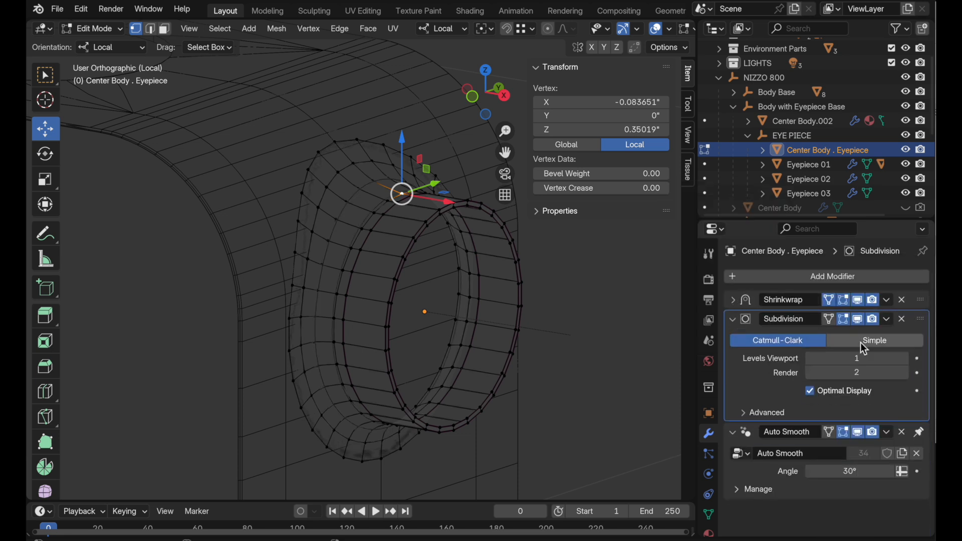
{"action": "left_click", "coordinate": [856, 358]}
{"action": "type", "text": "2"}
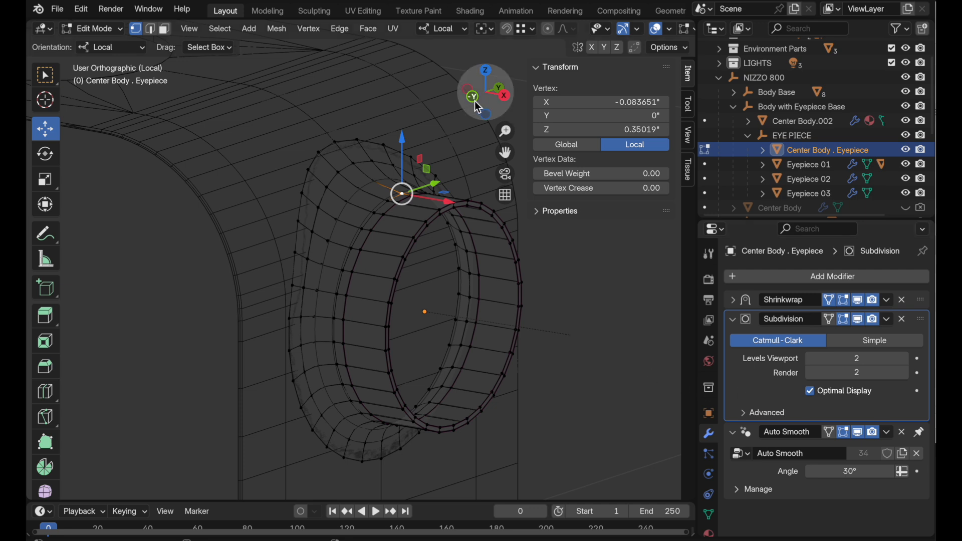
{"action": "left_click", "coordinate": [472, 96]}
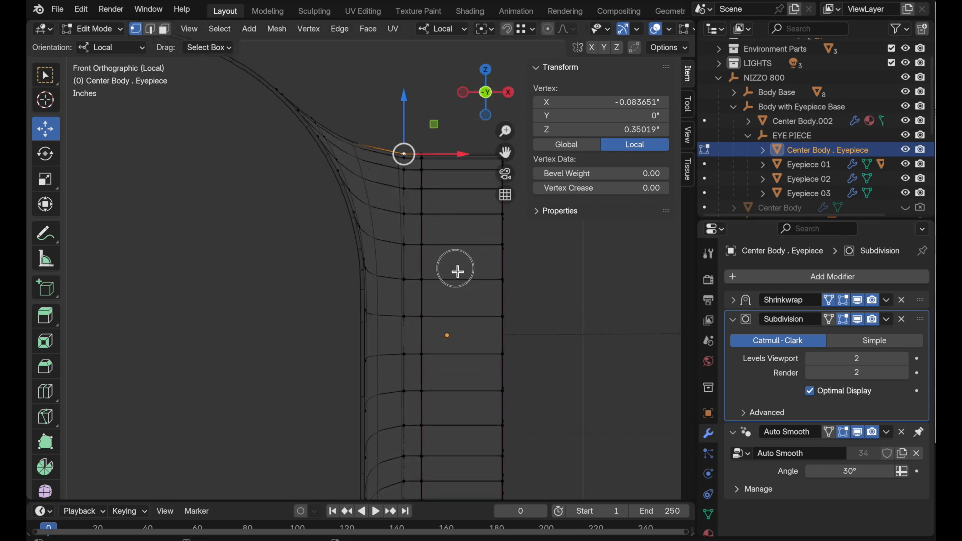
{"action": "left_click", "coordinate": [369, 149]}
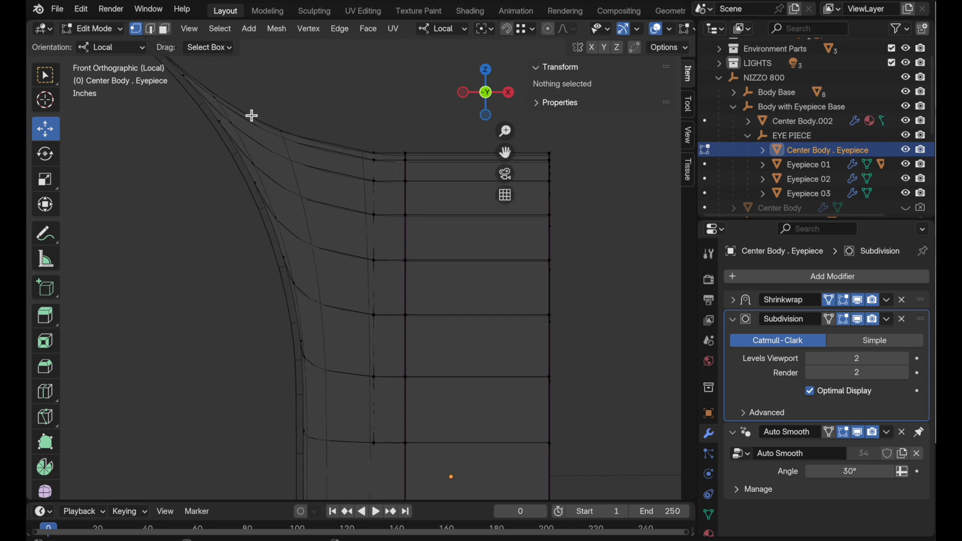
{"action": "mouse_move", "coordinate": [353, 155]}
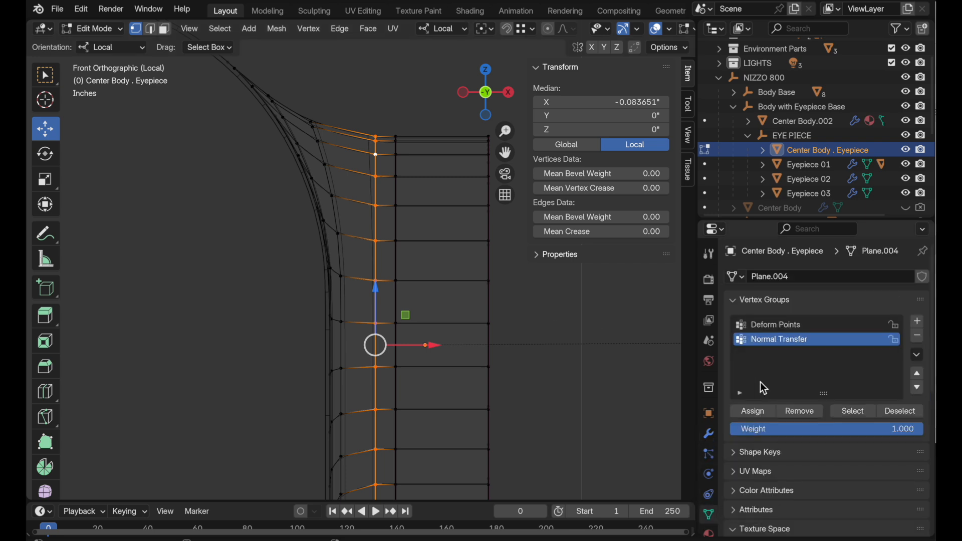
Assign the selected vertex ring to Deform Points at weight 0.2
{"action": "left_click", "coordinate": [776, 324]}
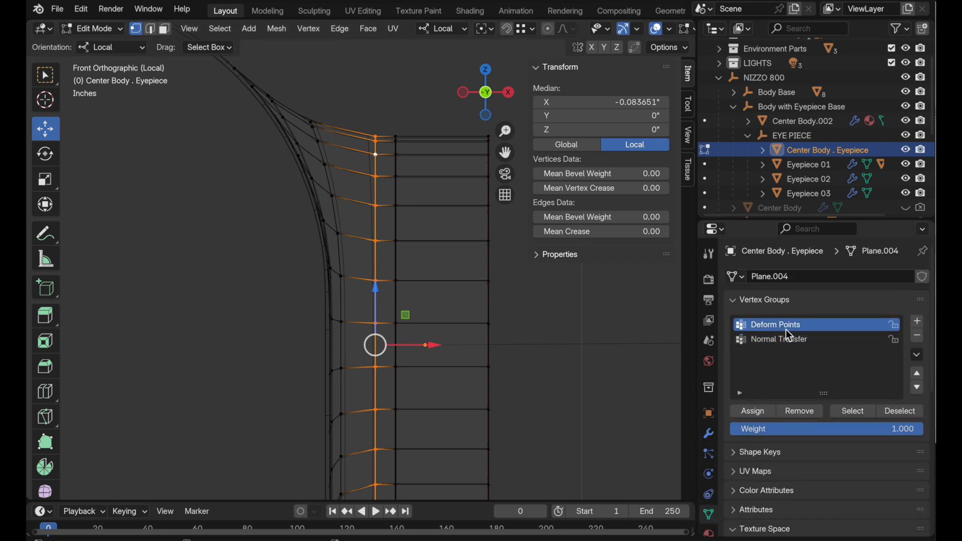
{"action": "mouse_move", "coordinate": [786, 428]}
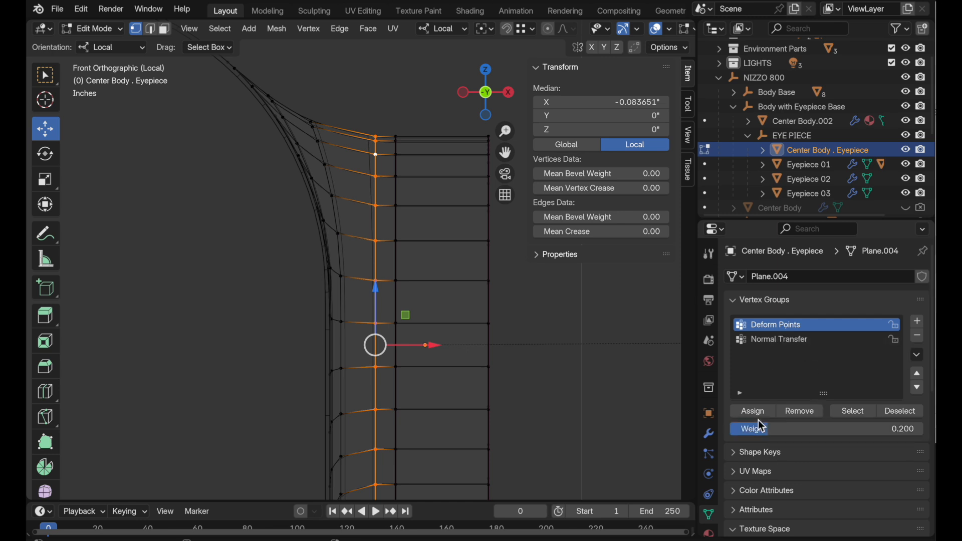
{"action": "left_click", "coordinate": [752, 411]}
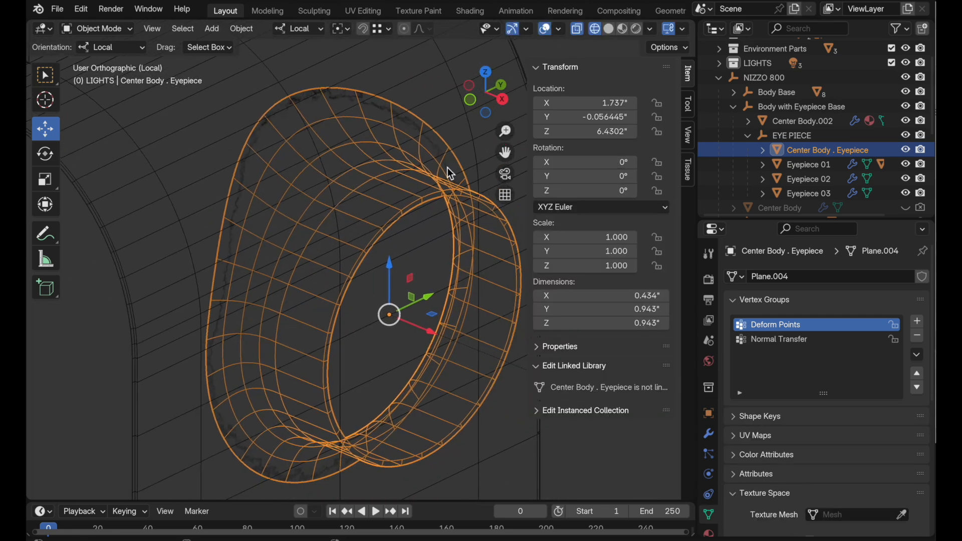
Show shaded materials and change the eyepiece's TEMP base colour to deep blue
{"action": "left_click", "coordinate": [621, 29]}
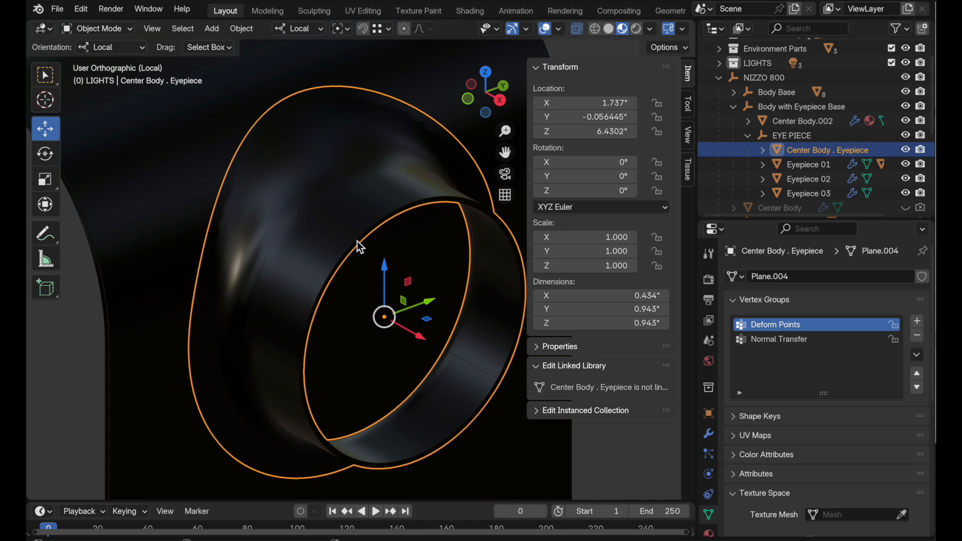
{"action": "mouse_move", "coordinate": [378, 147]}
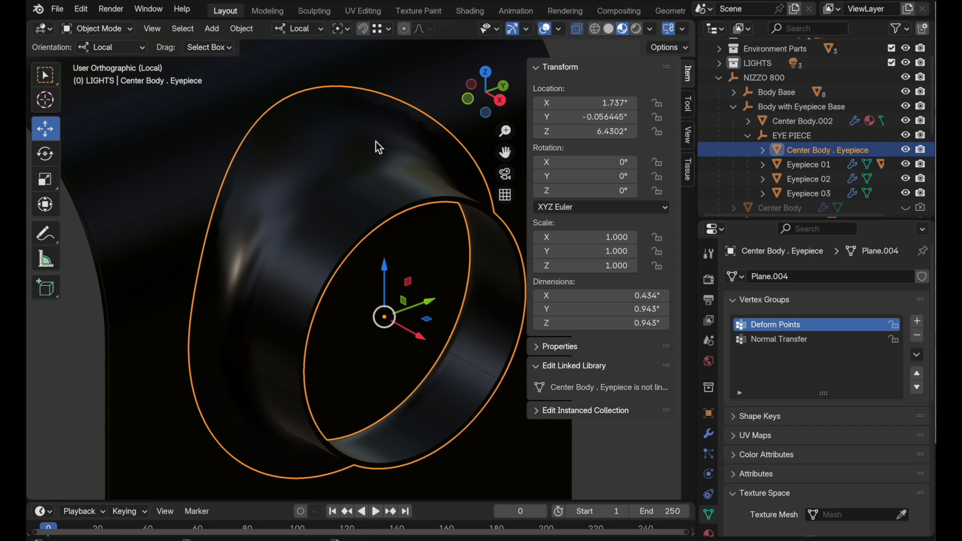
{"action": "mouse_move", "coordinate": [581, 454]}
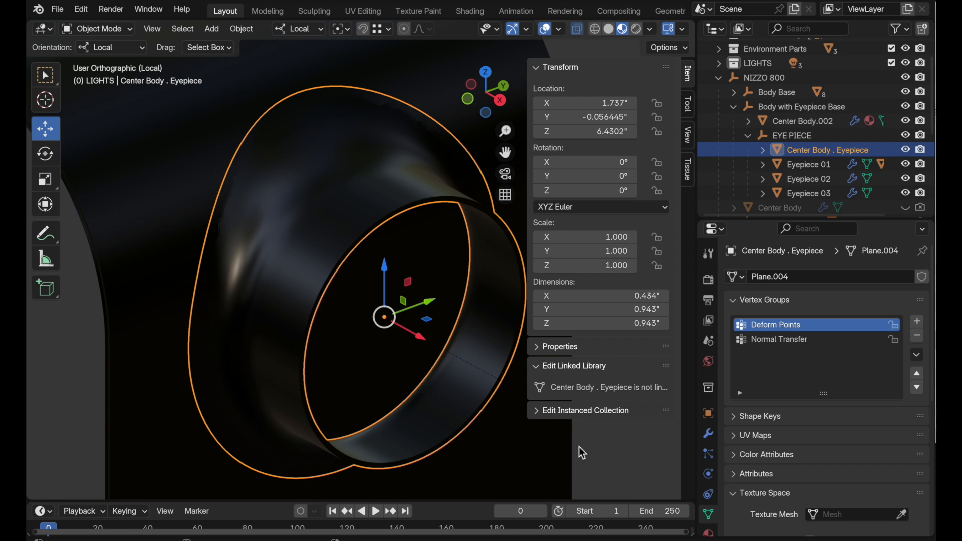
{"action": "mouse_move", "coordinate": [709, 494]}
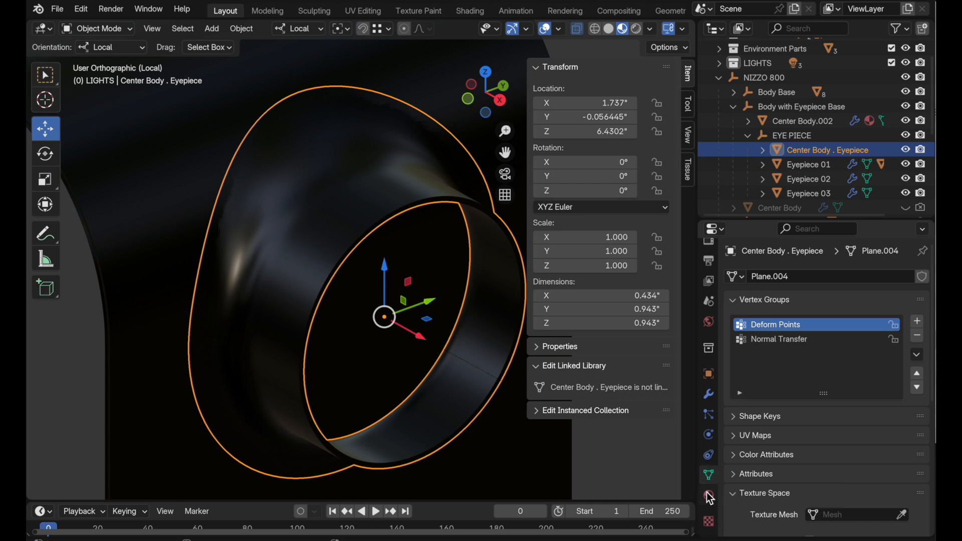
{"action": "left_click", "coordinate": [708, 496]}
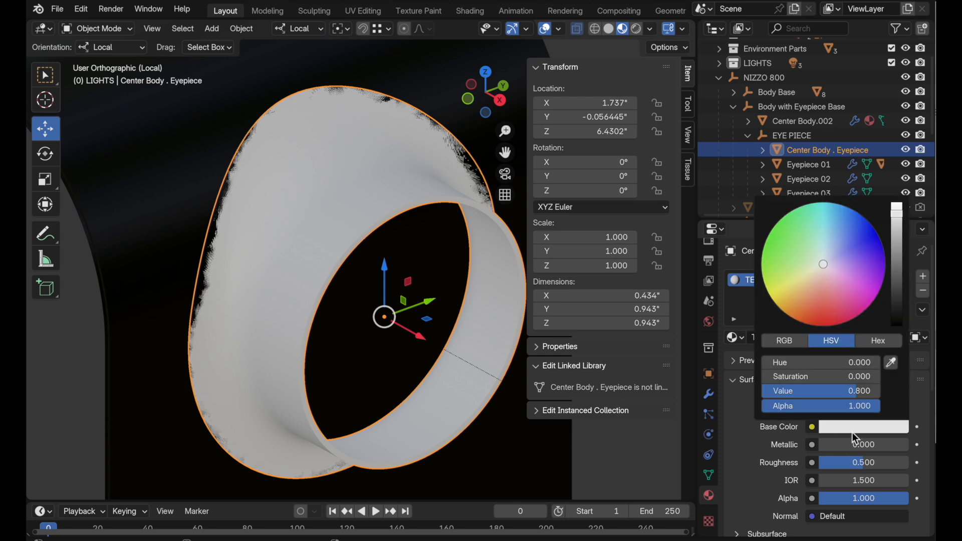
{"action": "left_click", "coordinate": [869, 239]}
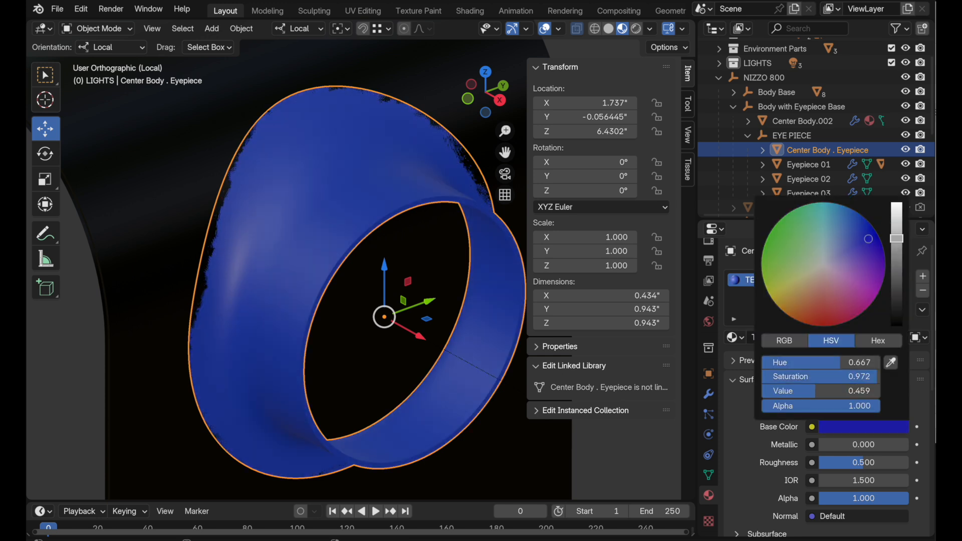
{"action": "left_click", "coordinate": [196, 313]}
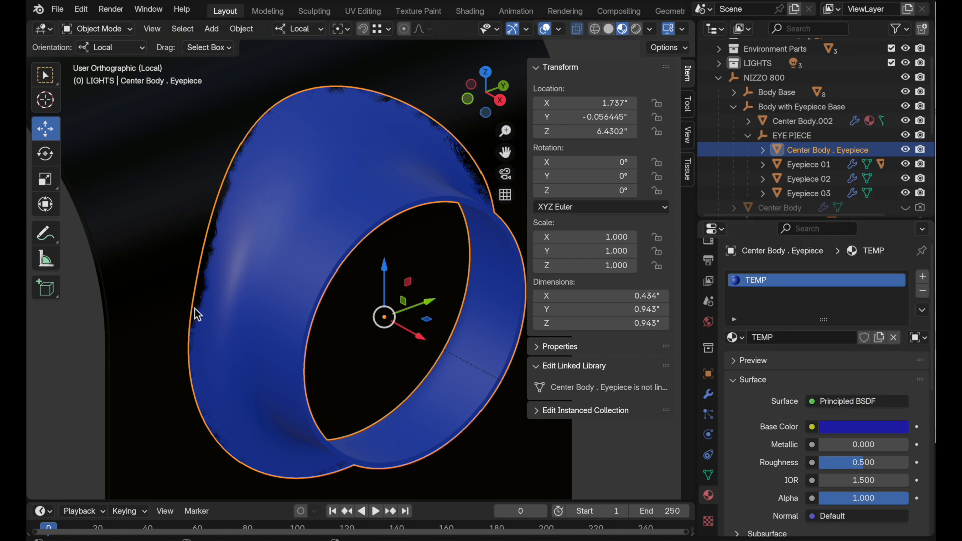
{"action": "mouse_move", "coordinate": [483, 176]}
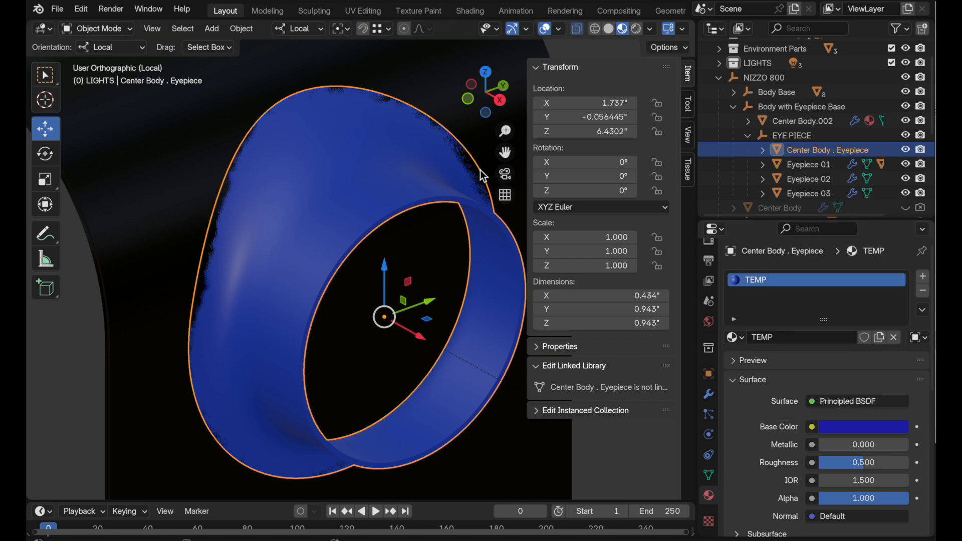
{"action": "mouse_move", "coordinate": [708, 397]}
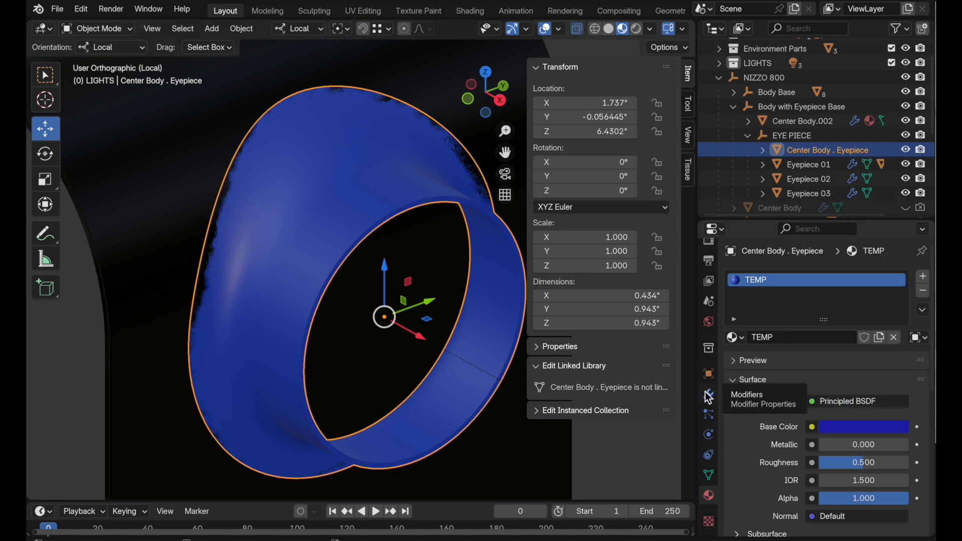
In Edit Mode assign the outer rim loop to Normal Transfer at weight 1.0
{"action": "left_click", "coordinate": [708, 393]}
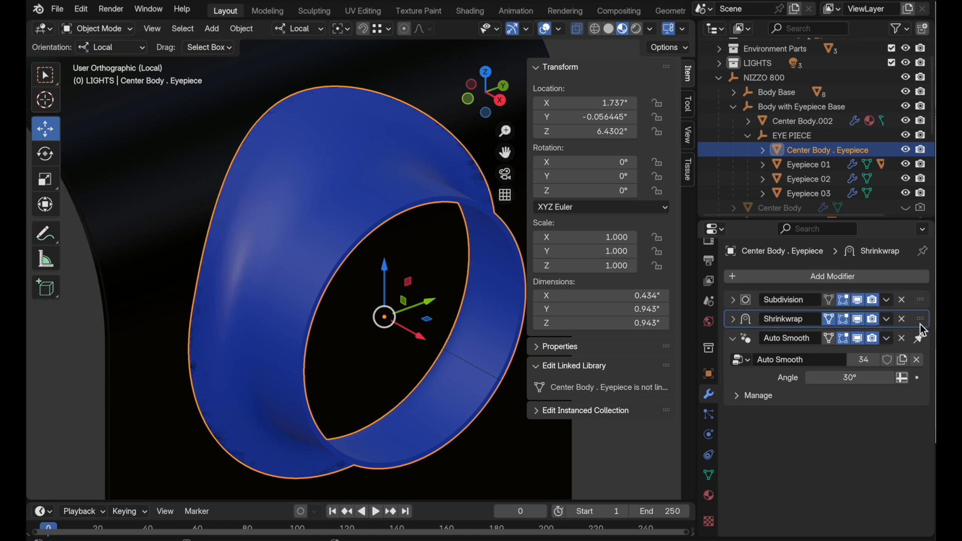
{"action": "mouse_move", "coordinate": [473, 212]}
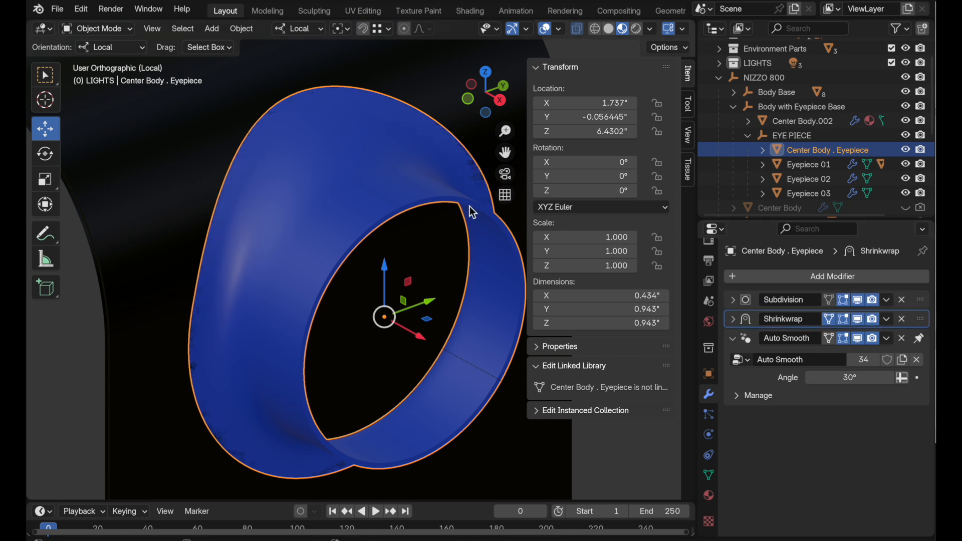
{"action": "key", "text": "Tab"}
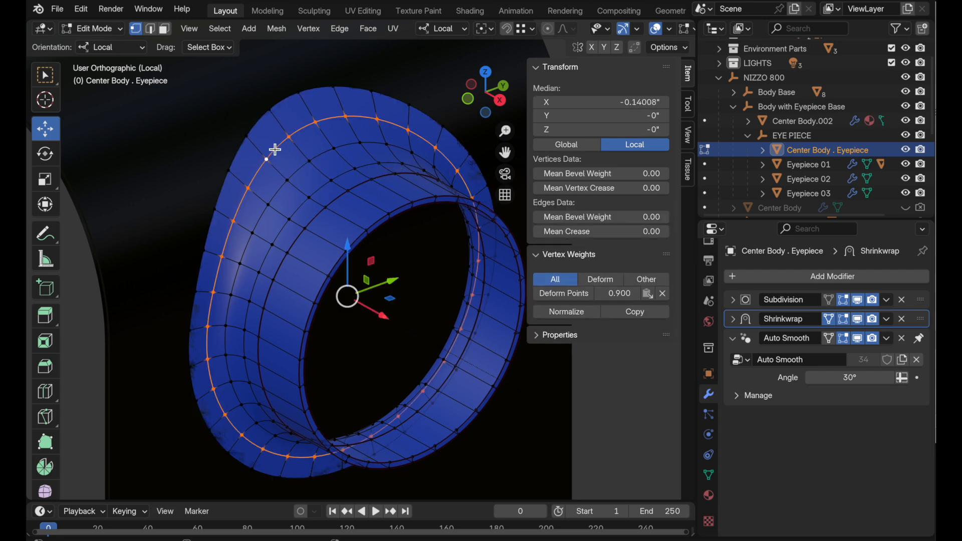
{"action": "mouse_move", "coordinate": [292, 171]}
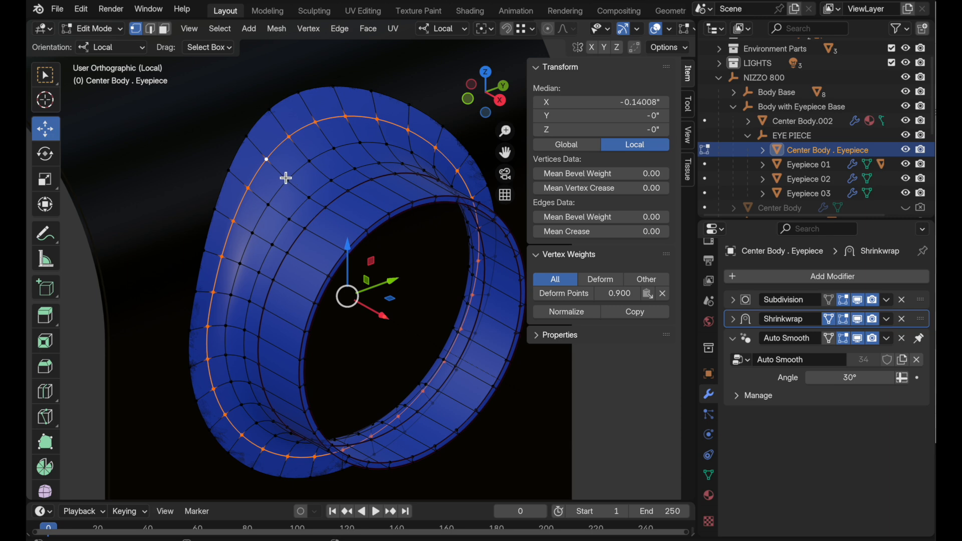
{"action": "mouse_move", "coordinate": [274, 176]}
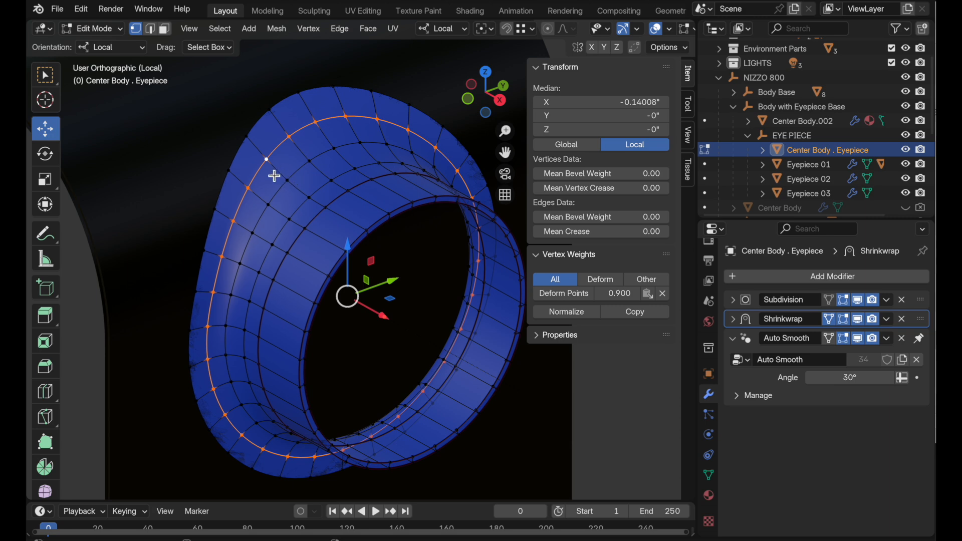
{"action": "mouse_move", "coordinate": [288, 183]}
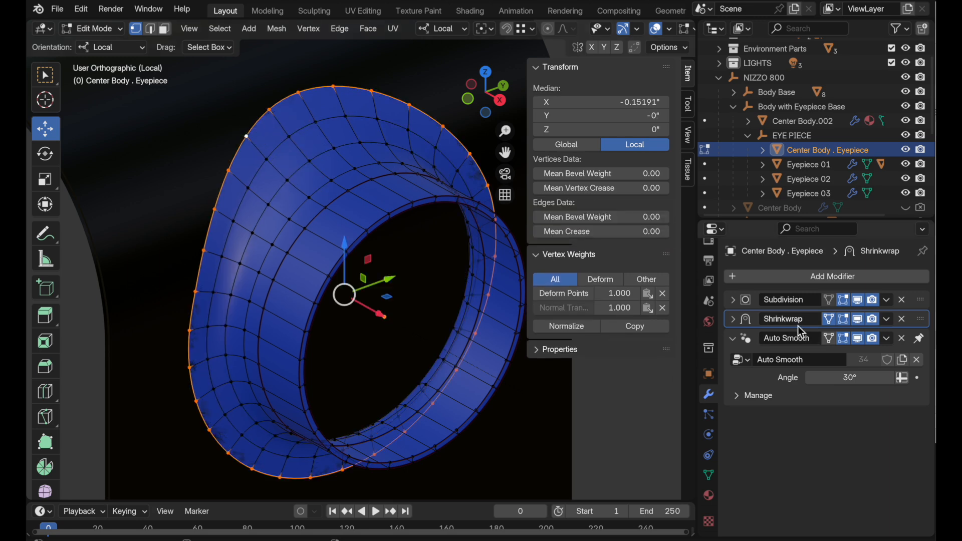
{"action": "mouse_move", "coordinate": [788, 319]}
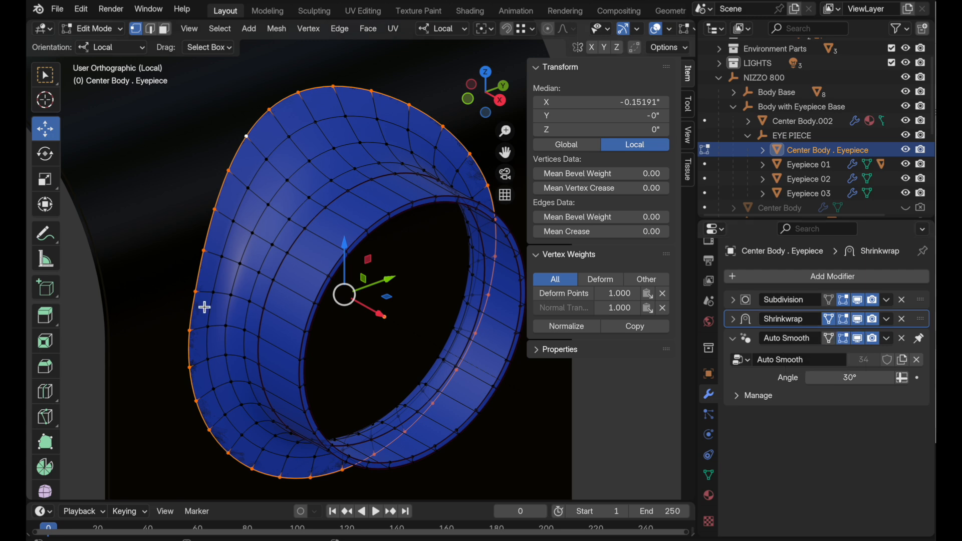
{"action": "key", "text": "Tab"}
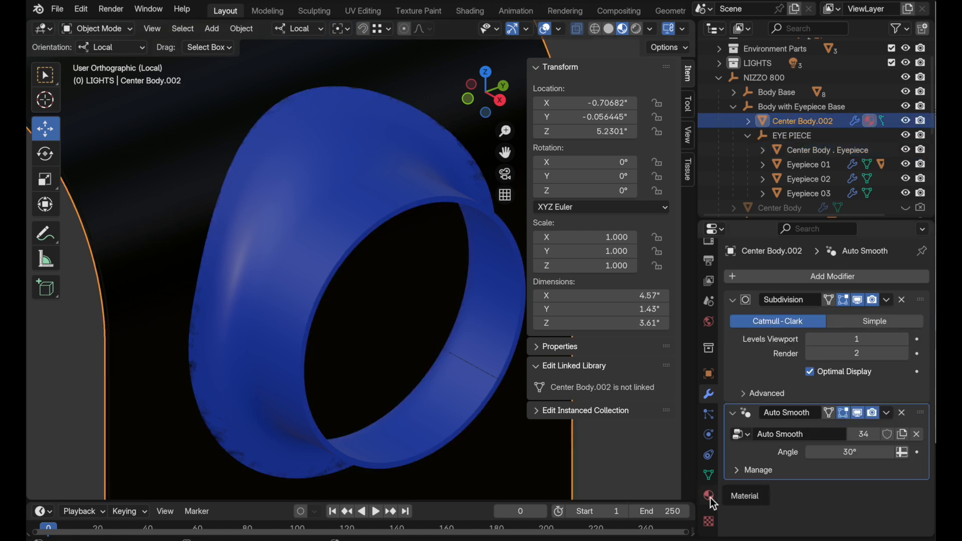
Show the camera body's material settings, the TEMP material shared with the eyepiece
{"action": "left_click", "coordinate": [709, 496]}
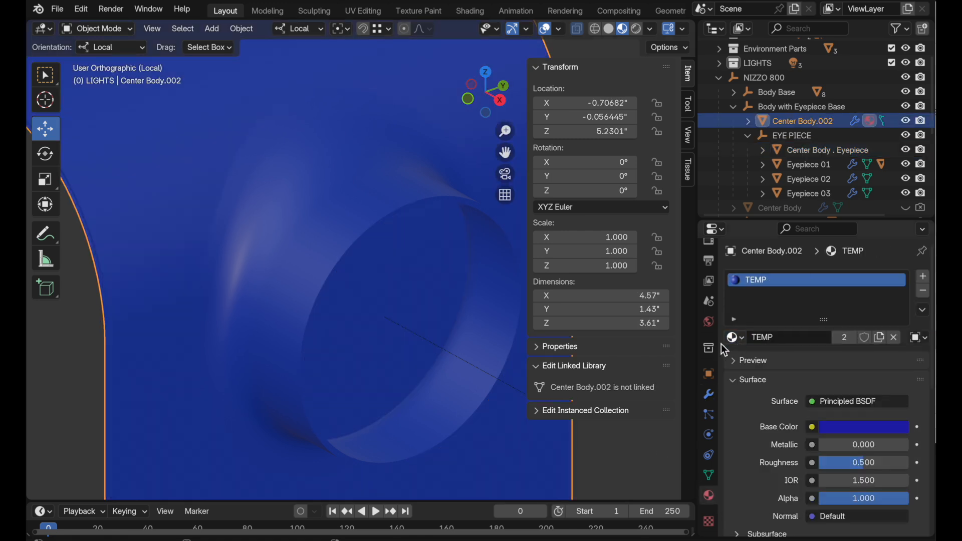
{"action": "left_click", "coordinate": [828, 149]}
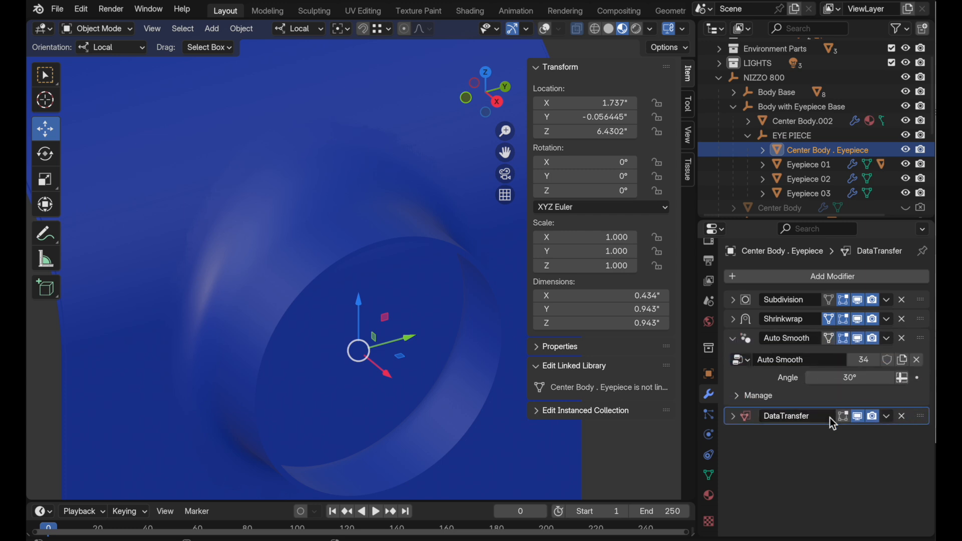
{"action": "mouse_move", "coordinate": [801, 415]}
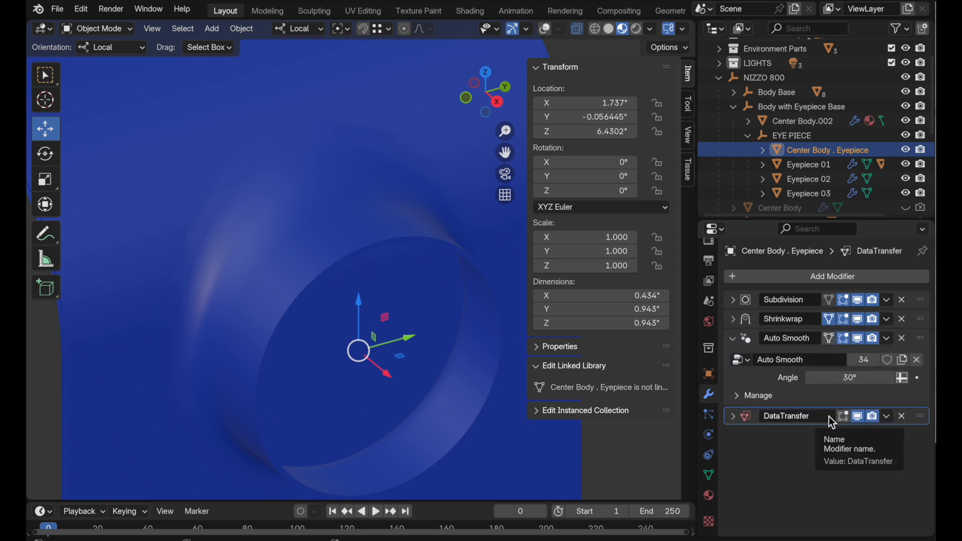
{"action": "mouse_move", "coordinate": [789, 338]}
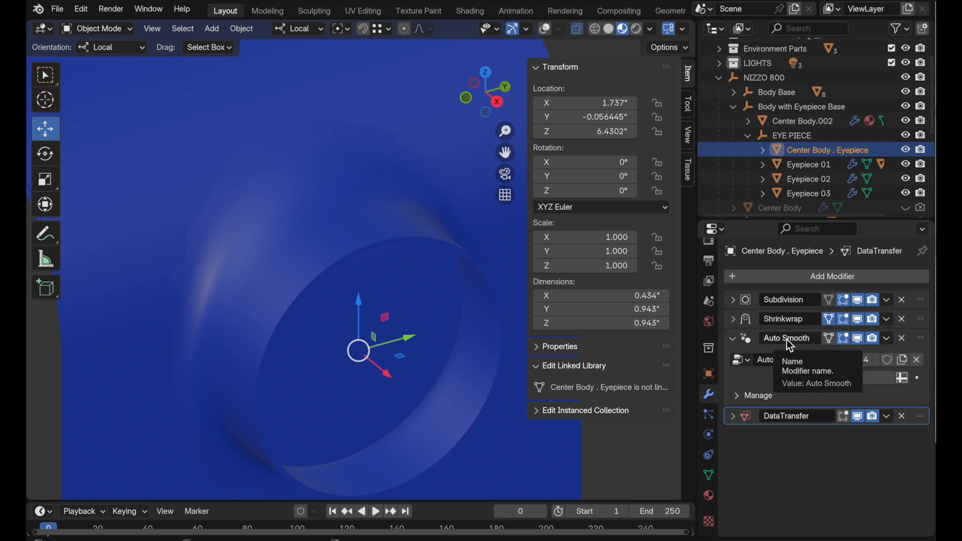
Enable face-corner custom normals in the DataTransfer modifier with Projected Face Interpolated mapping
{"action": "left_click", "coordinate": [733, 415]}
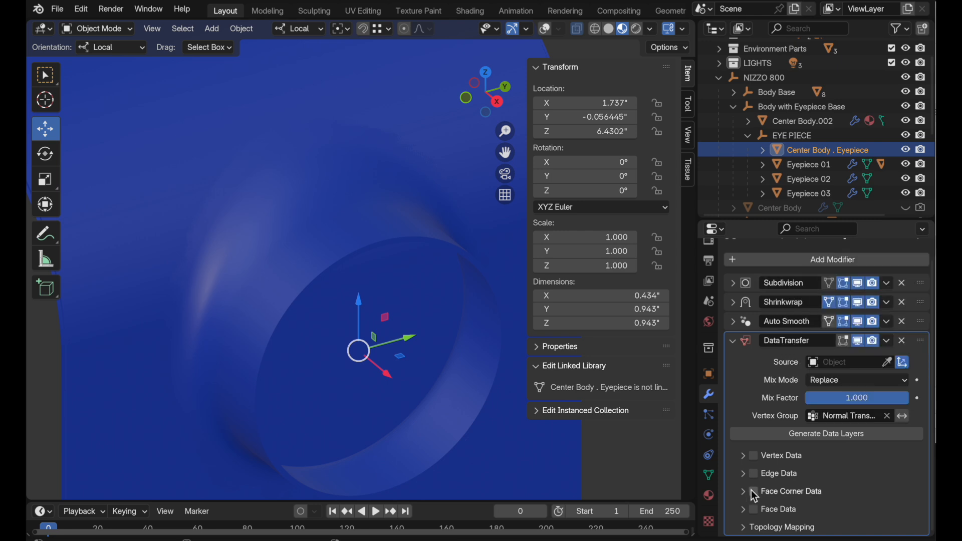
{"action": "left_click", "coordinate": [754, 491]}
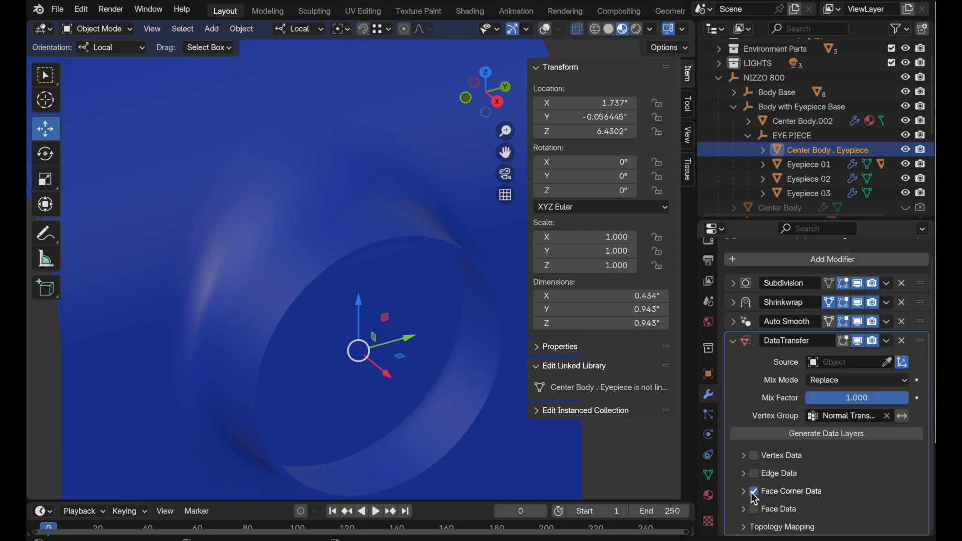
{"action": "left_click", "coordinate": [753, 491]}
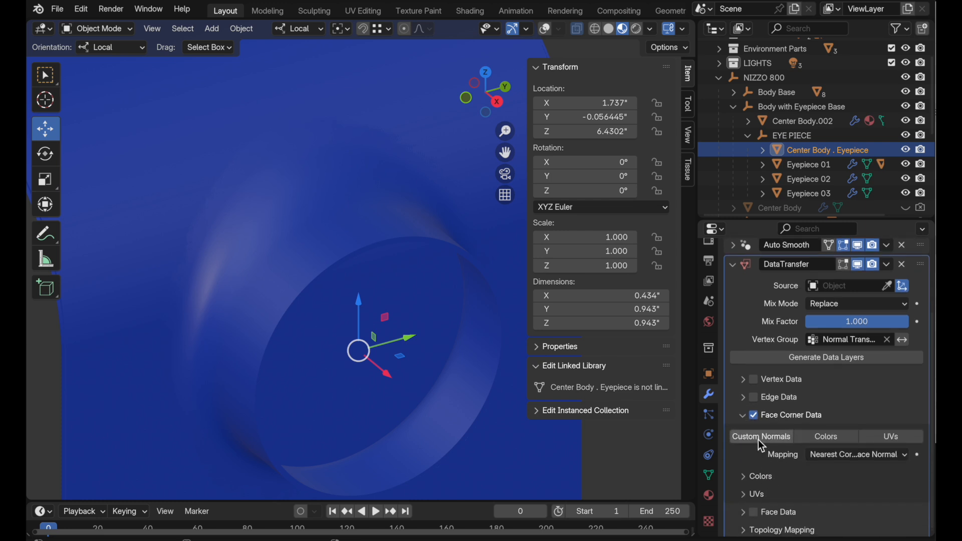
{"action": "left_click", "coordinate": [855, 455]}
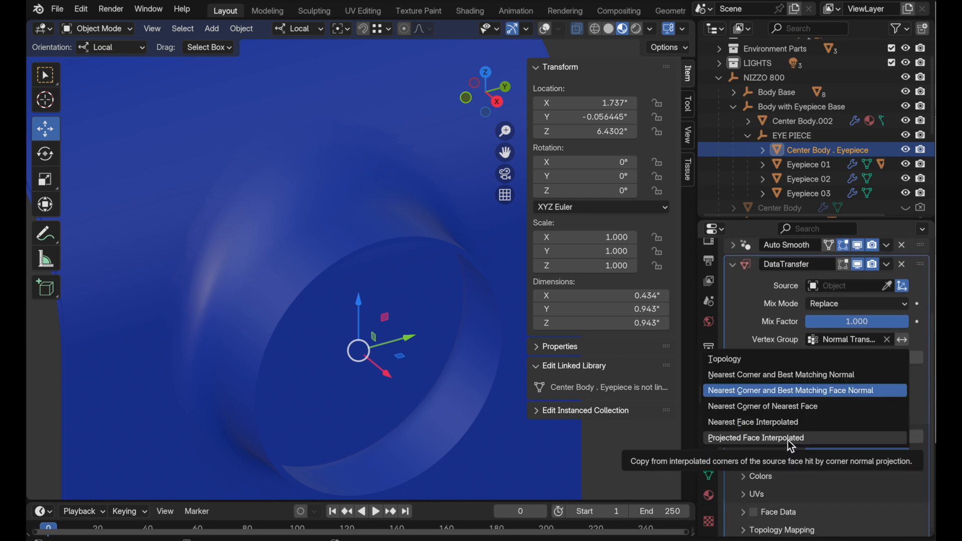
{"action": "left_click", "coordinate": [755, 438]}
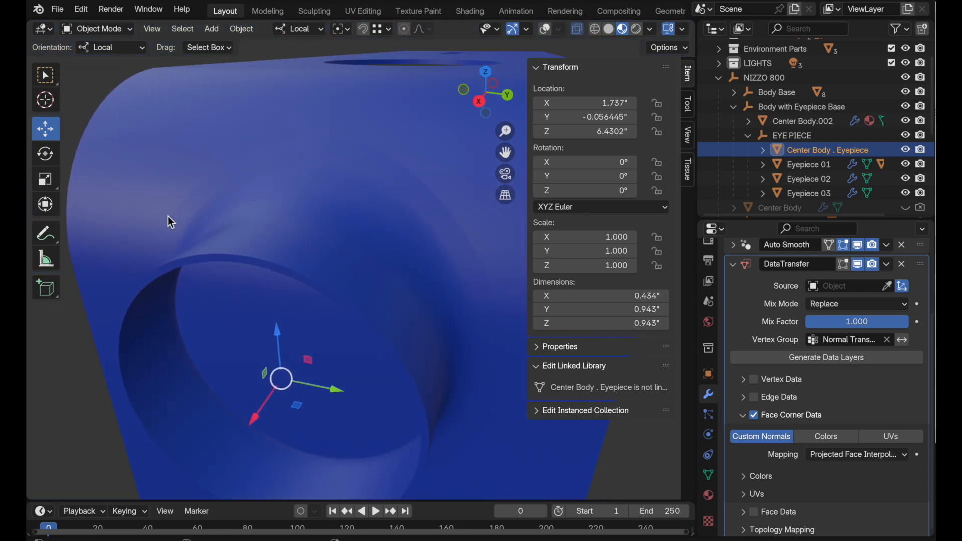
{"action": "mouse_move", "coordinate": [853, 454]}
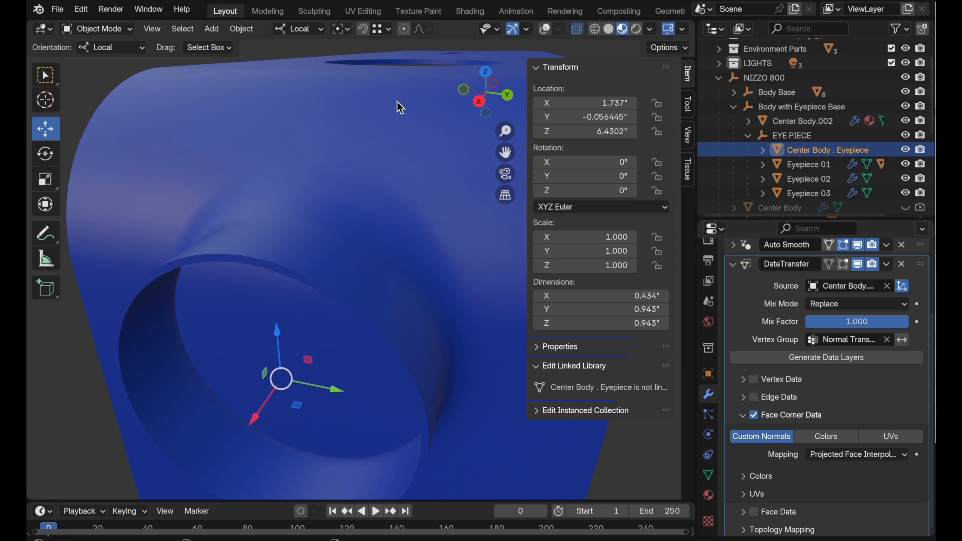
{"action": "mouse_move", "coordinate": [432, 130]}
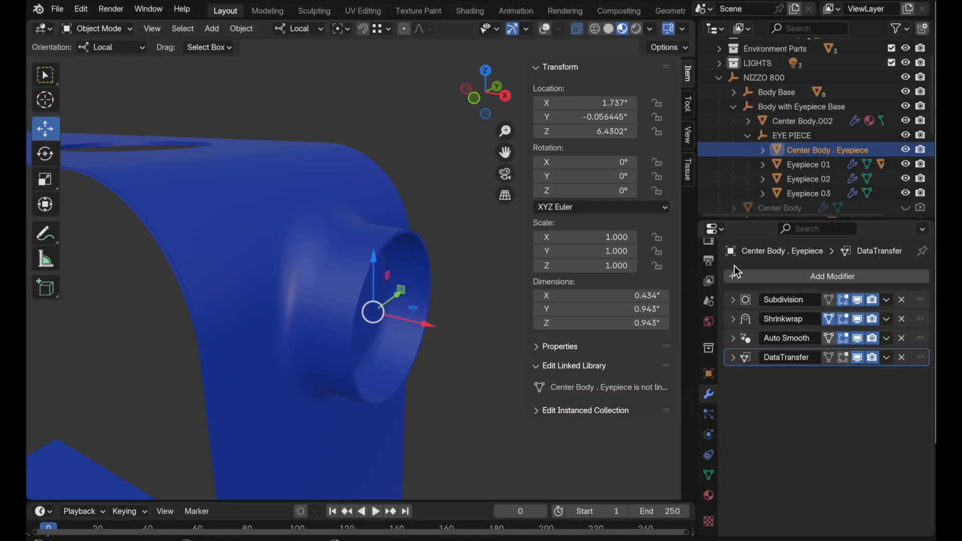
Assign the Center Body Black material to the eyepiece
{"action": "left_click", "coordinate": [709, 496]}
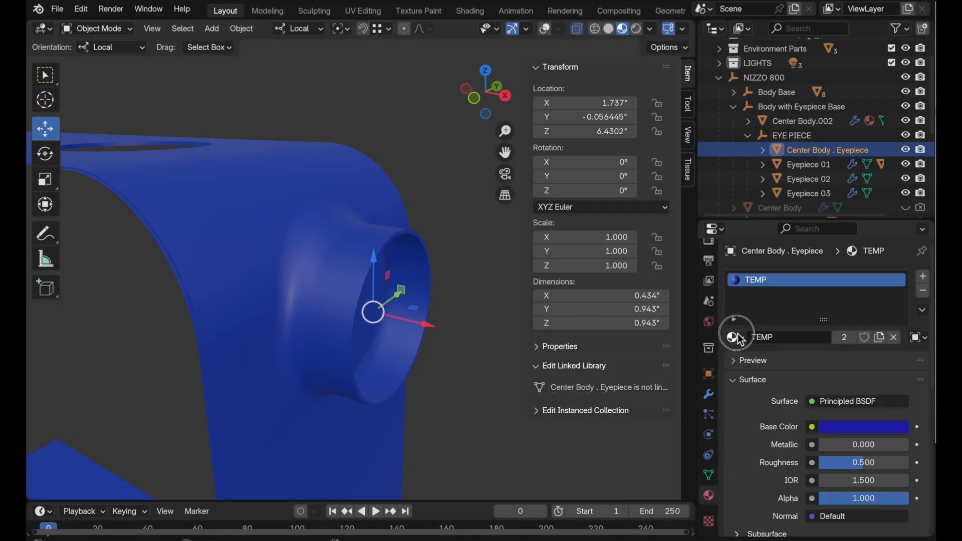
{"action": "left_click", "coordinate": [732, 336]}
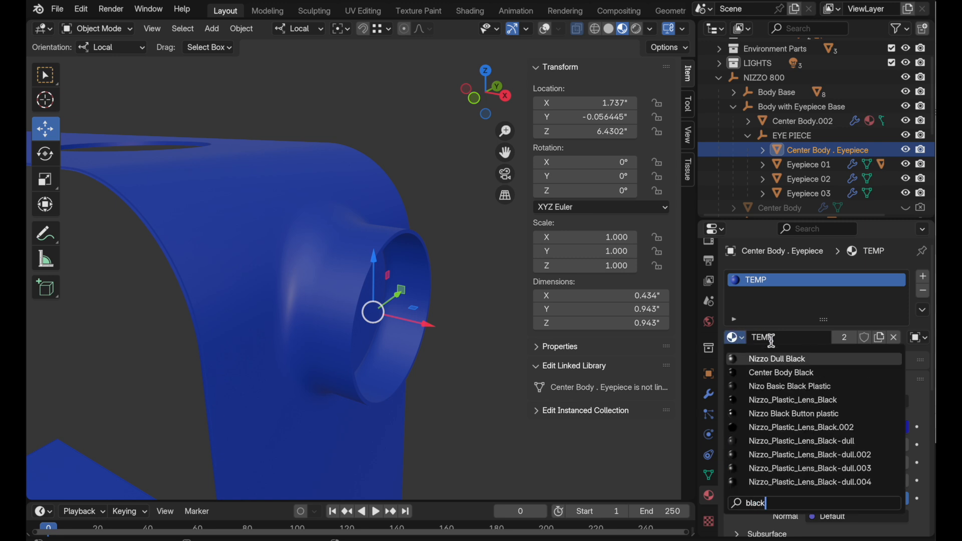
{"action": "left_click", "coordinate": [781, 373]}
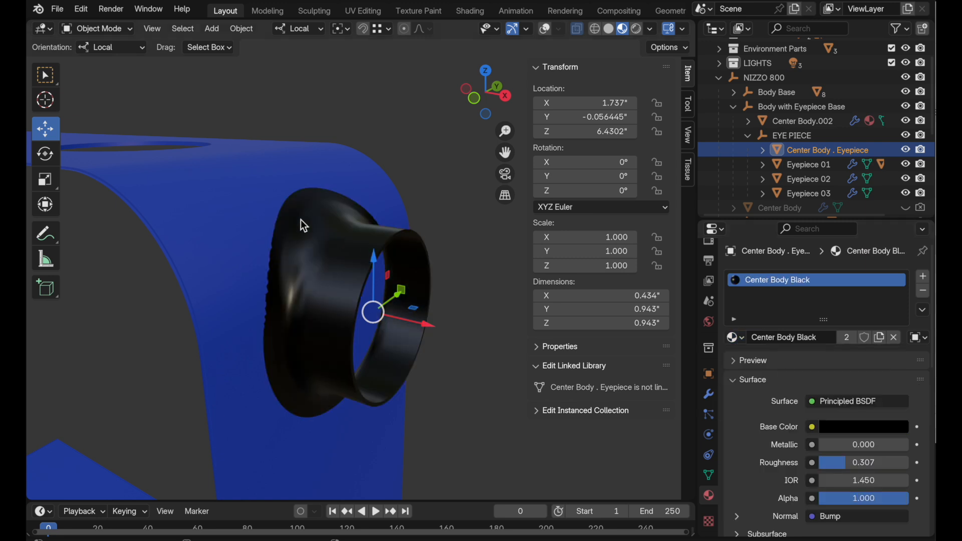
Assign the same Center Body Black material to the Center Body.002 camera body
{"action": "left_click", "coordinate": [735, 337]}
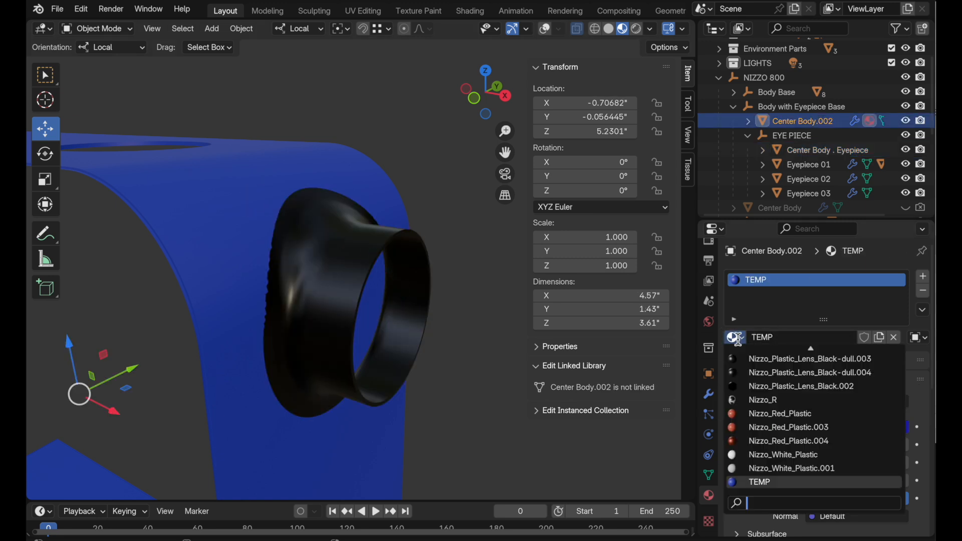
{"action": "type", "text": "black"}
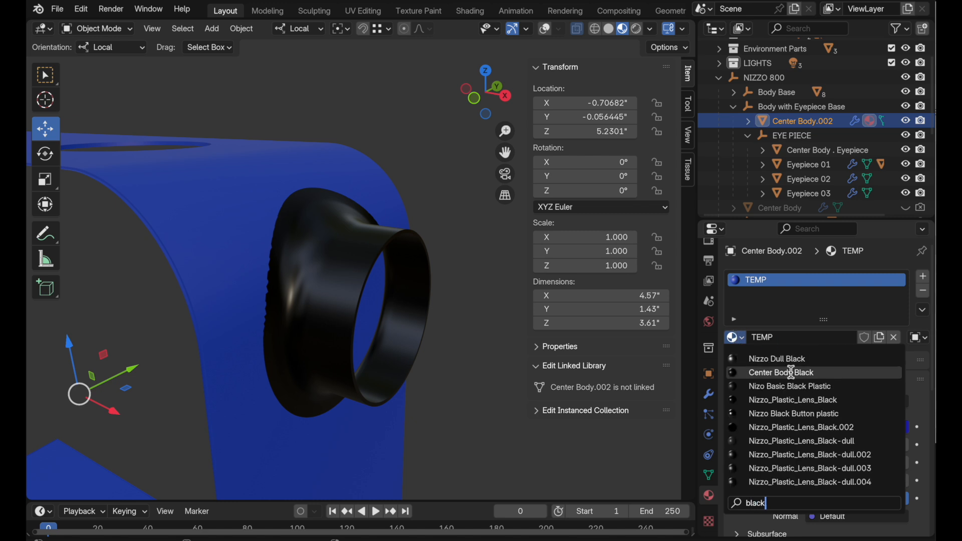
{"action": "left_click", "coordinate": [781, 372]}
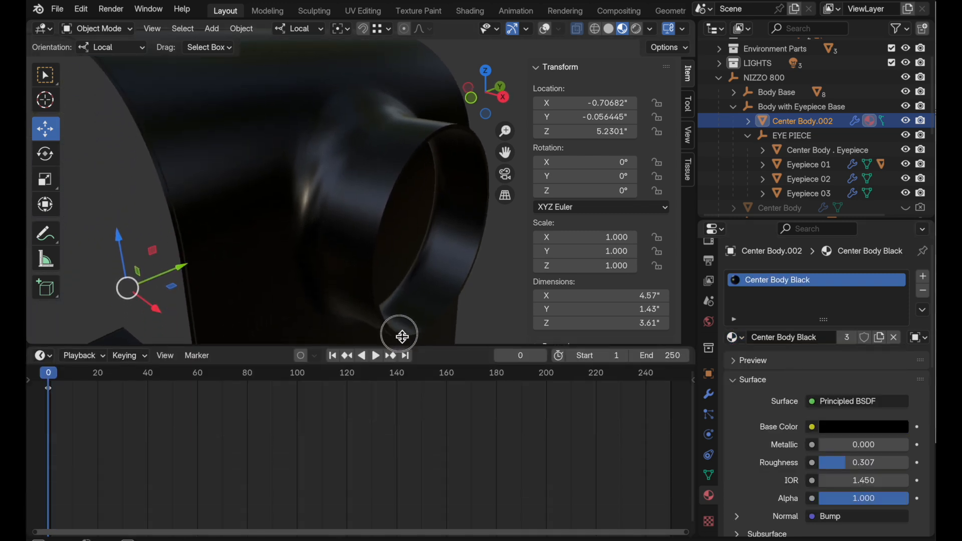
Show the Shader Editor in the lower area and select the eyepiece to edit its black material nodes
{"action": "left_click", "coordinate": [41, 279]}
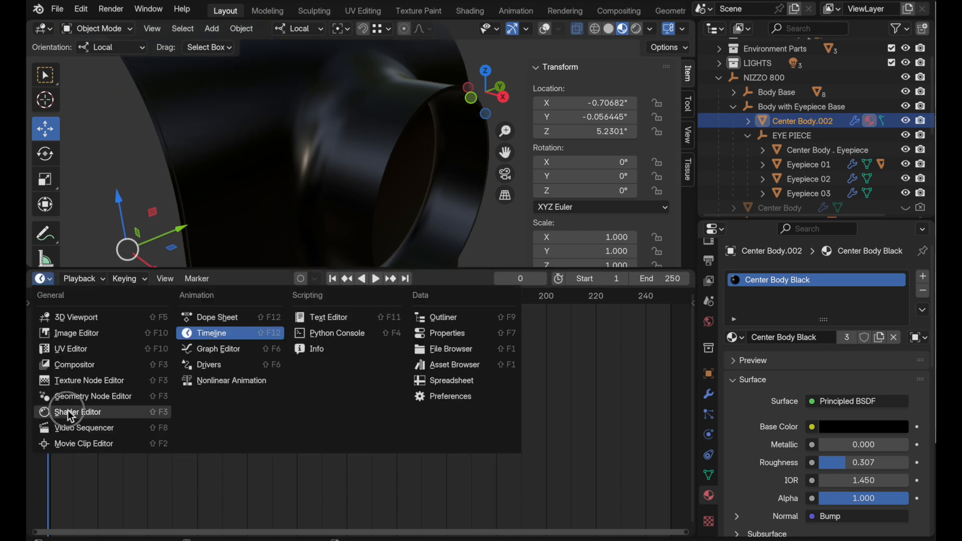
{"action": "left_click", "coordinate": [77, 412]}
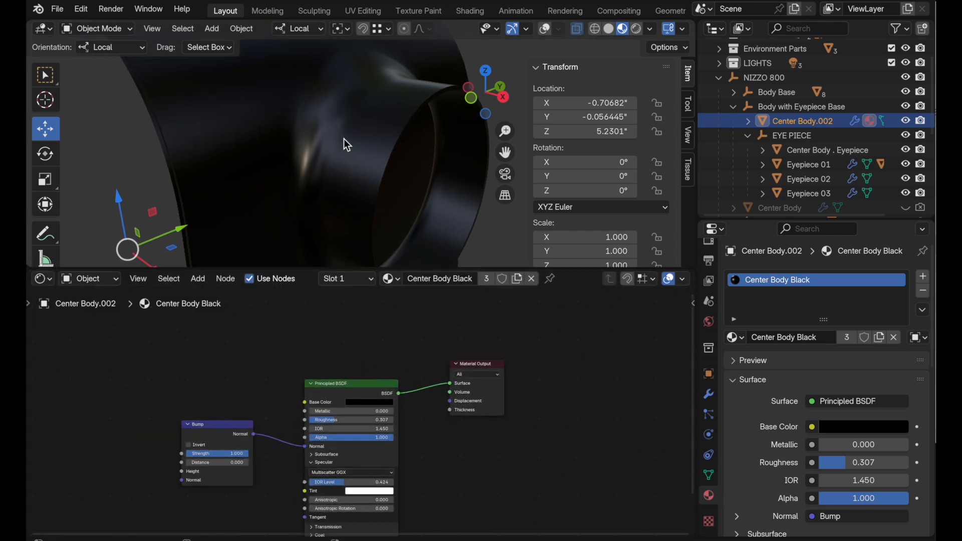
{"action": "left_click", "coordinate": [827, 149]}
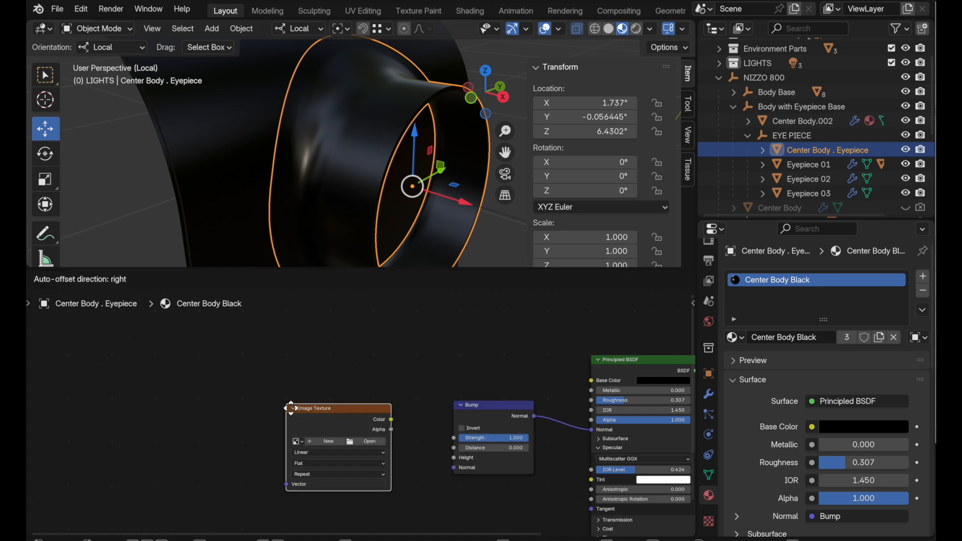
Load surface noise.jpg from the project's links folder into the Image Texture node
{"action": "left_click", "coordinate": [369, 441]}
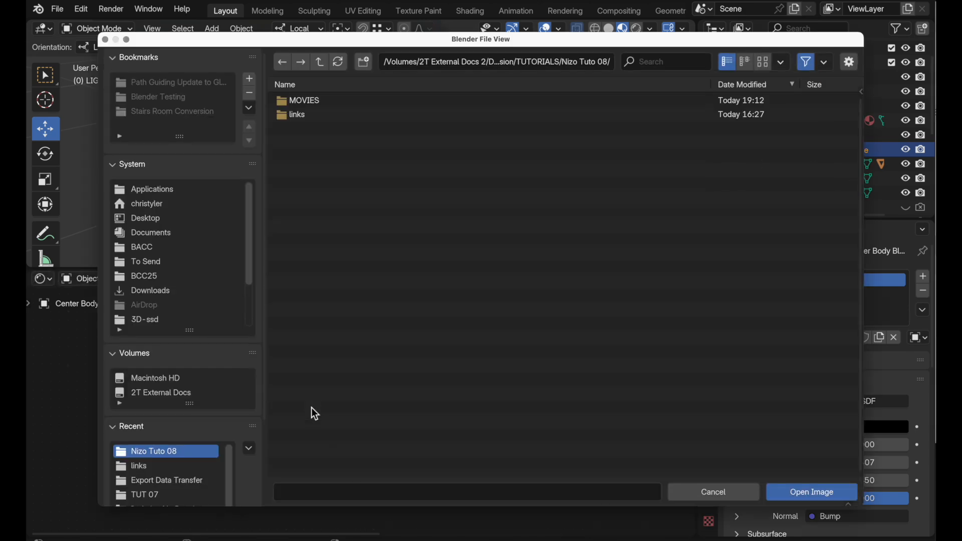
{"action": "double_click", "coordinate": [297, 115]}
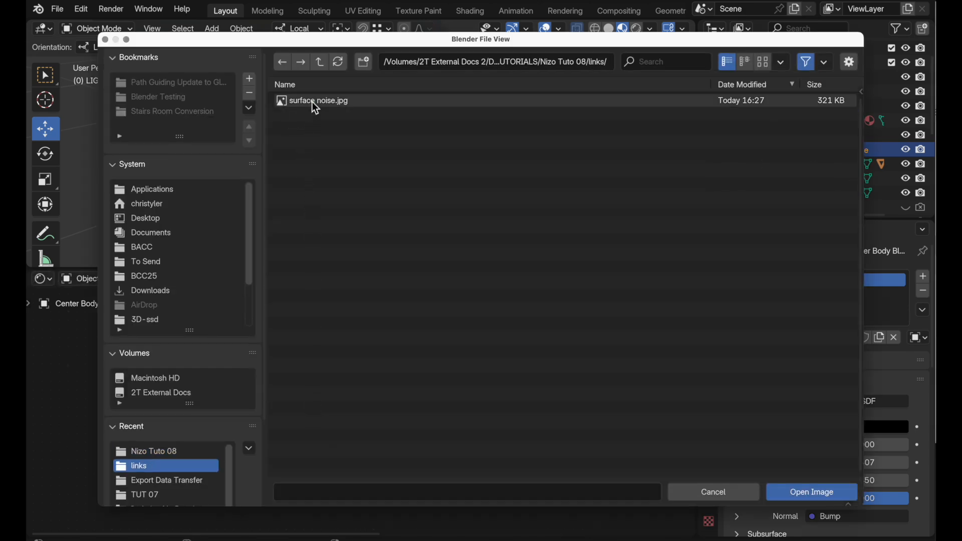
{"action": "left_click", "coordinate": [811, 491]}
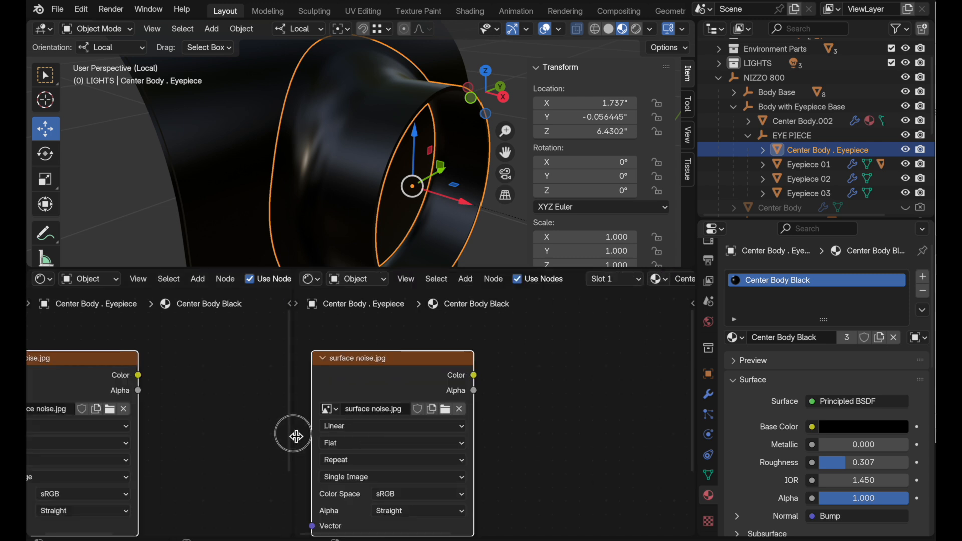
Turn the left area into an Image Editor to preview the noise image
{"action": "left_click", "coordinate": [40, 278]}
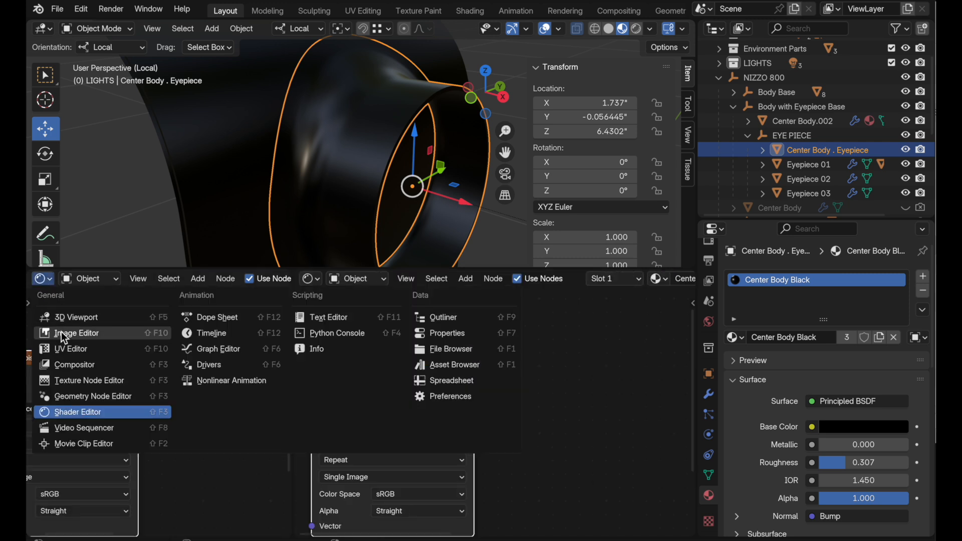
{"action": "left_click", "coordinate": [197, 278]}
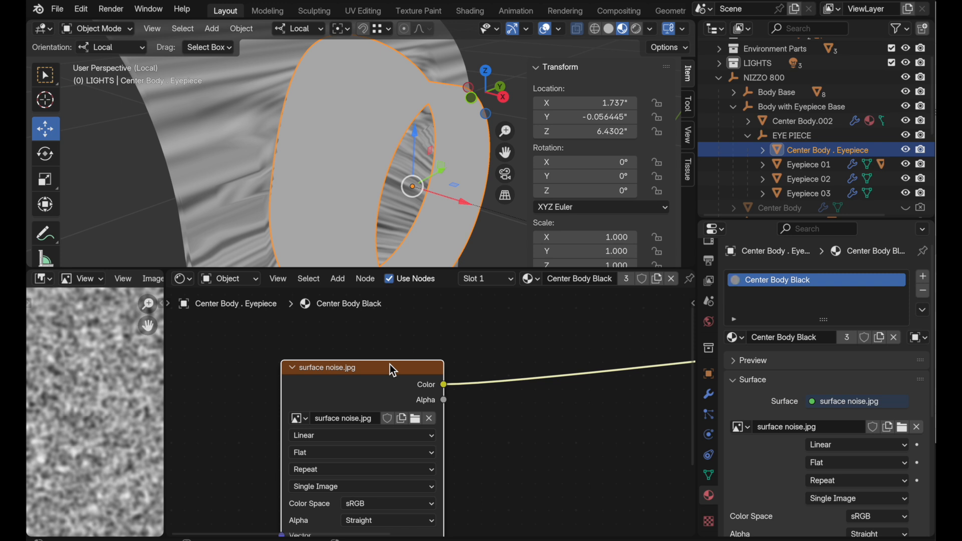
Feed the image texture's vector from a Mapping node driven by Texture Coordinate object coordinates
{"action": "left_click", "coordinate": [708, 414]}
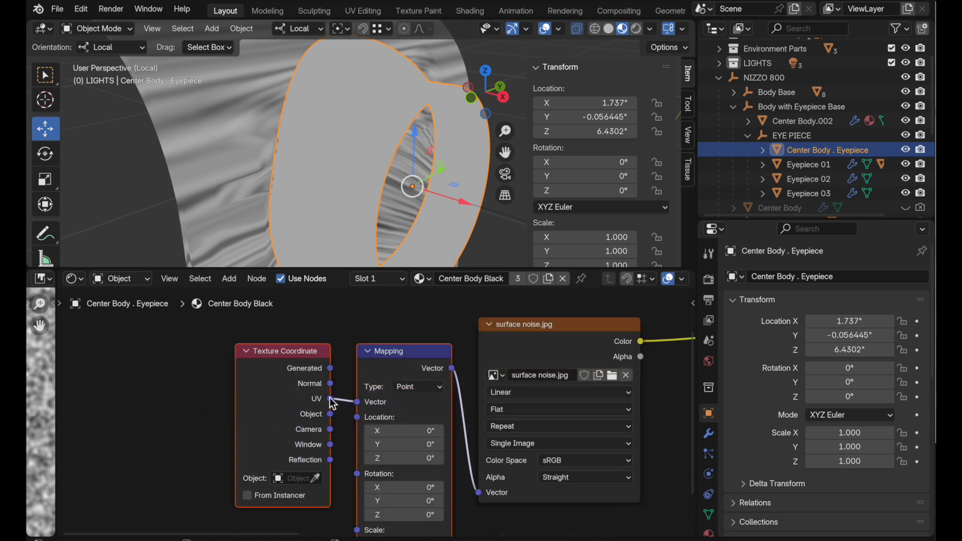
{"action": "mouse_move", "coordinate": [338, 406]}
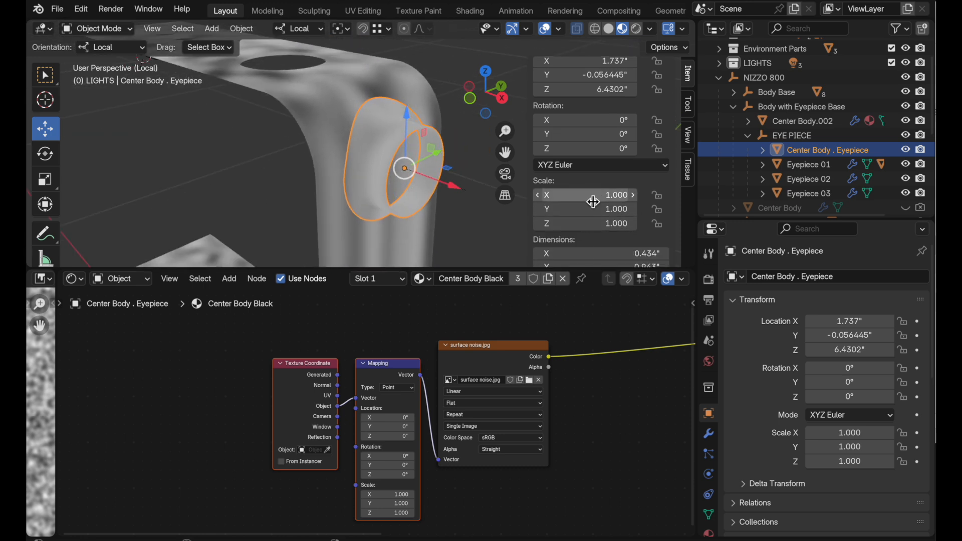
Raise the Mapping node scale to 25 on all axes and check the fine grain on body and eyepiece
{"action": "left_click", "coordinate": [802, 121]}
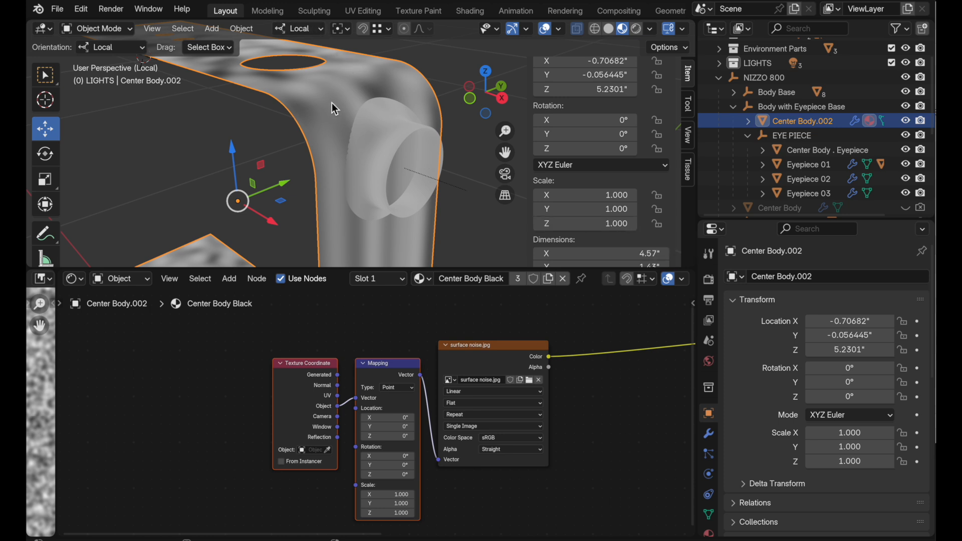
{"action": "left_click", "coordinate": [825, 149]}
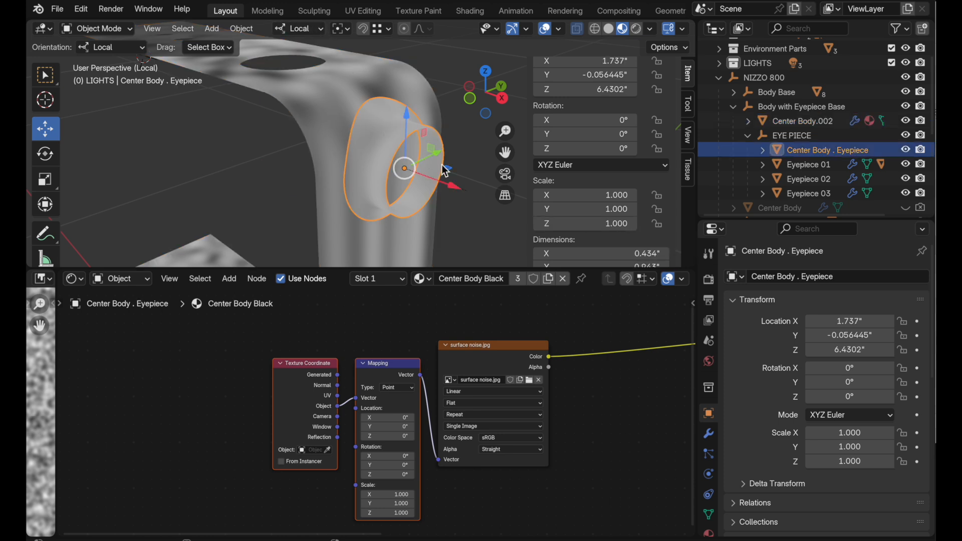
{"action": "mouse_move", "coordinate": [448, 185]}
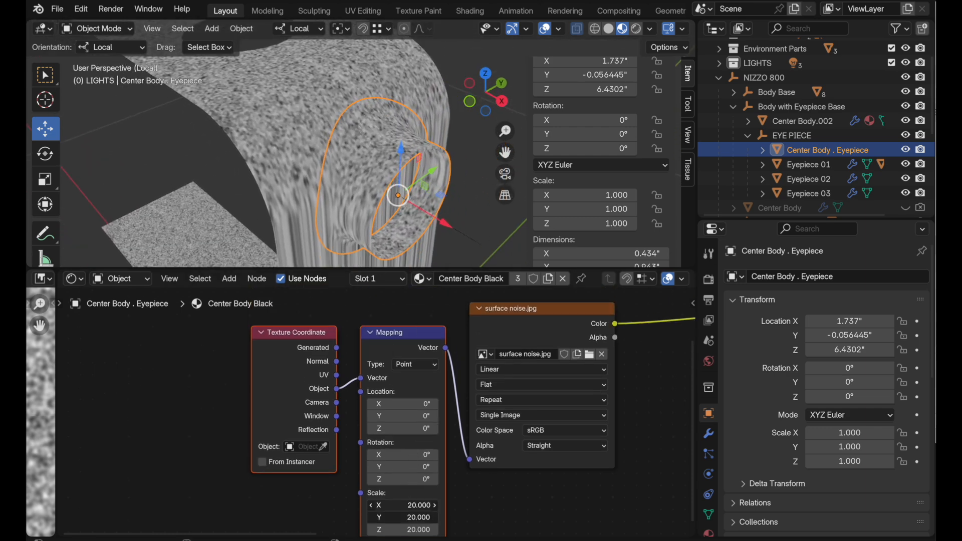
{"action": "left_click_drag", "start_coordinate": [402, 504], "coordinate": [408, 504]}
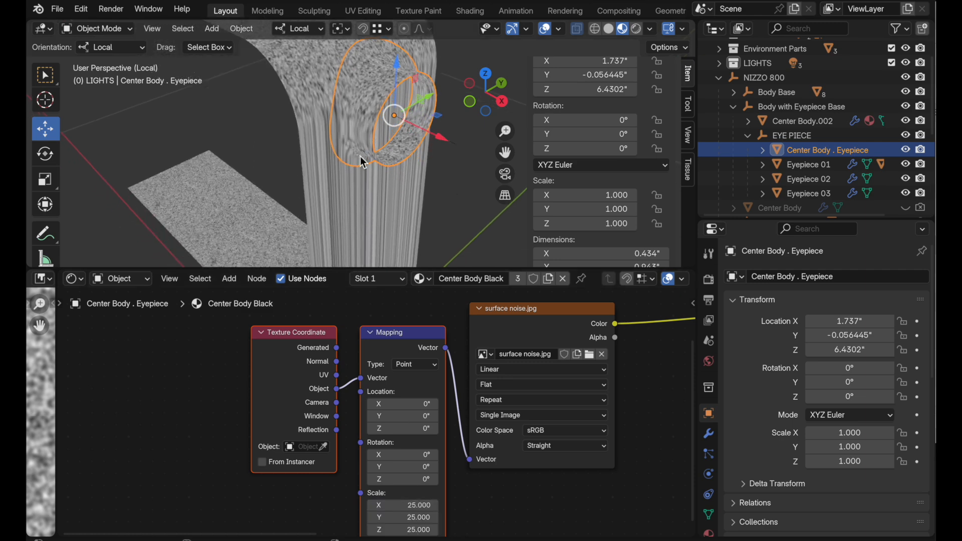
{"action": "mouse_move", "coordinate": [422, 196]}
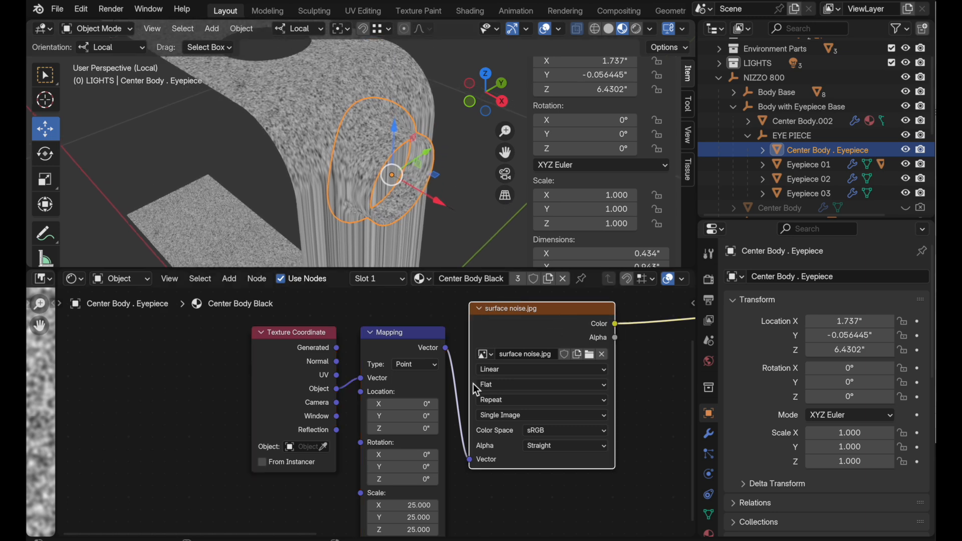
{"action": "mouse_move", "coordinate": [486, 385]}
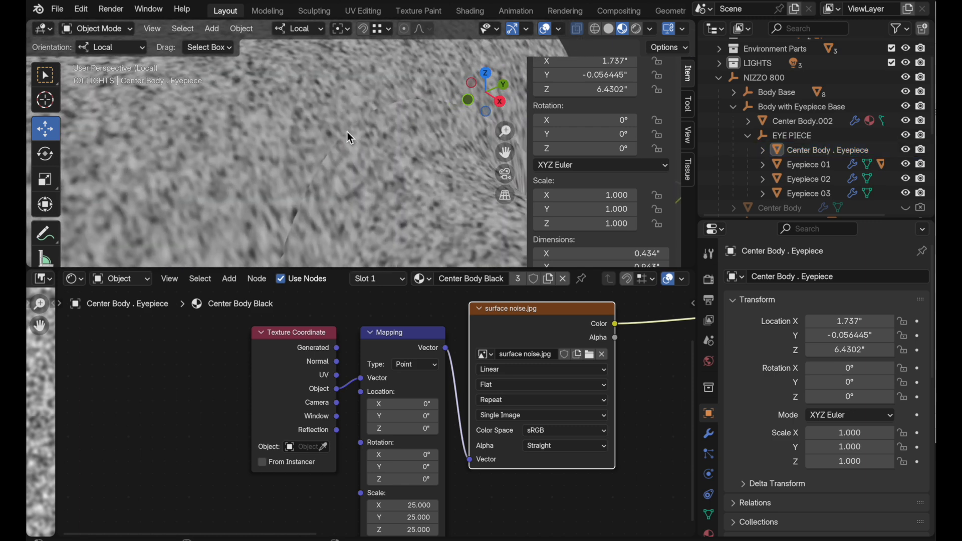
{"action": "mouse_move", "coordinate": [362, 130]}
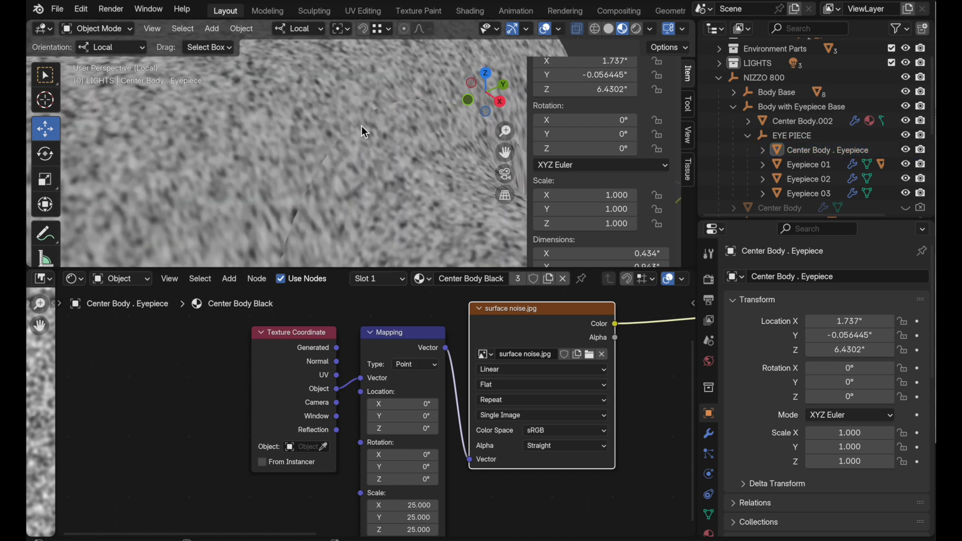
{"action": "left_click", "coordinate": [325, 171]}
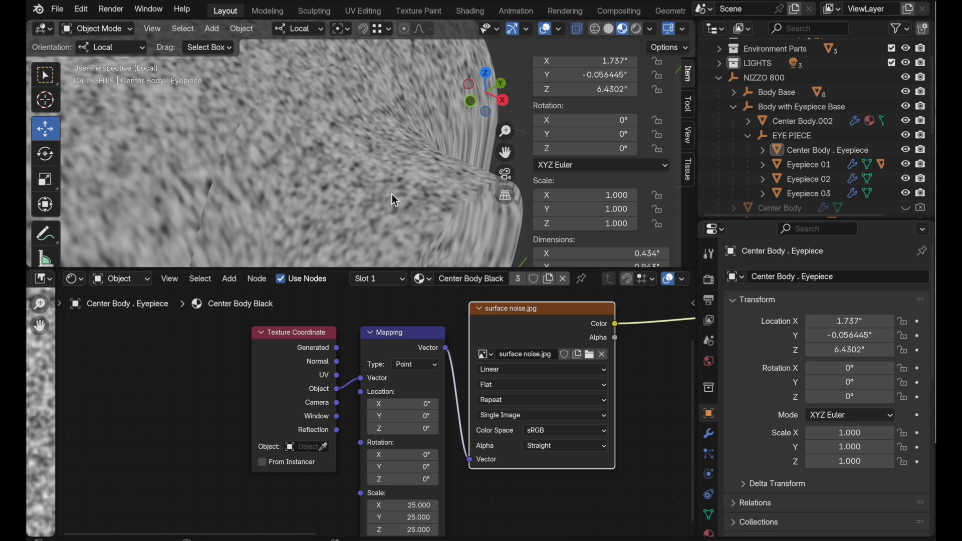
Change the noise image projection from Flat to Box
{"action": "left_click", "coordinate": [541, 384]}
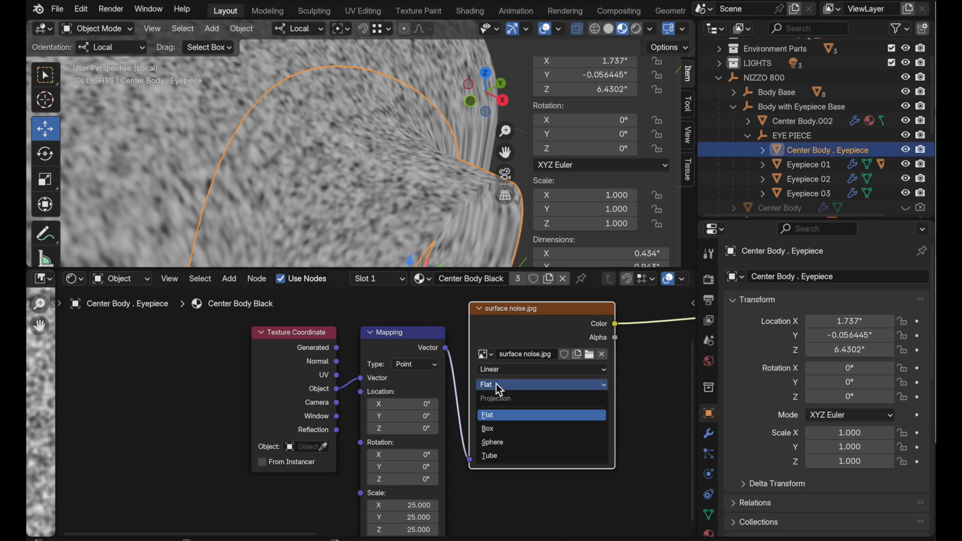
{"action": "left_click", "coordinate": [487, 428]}
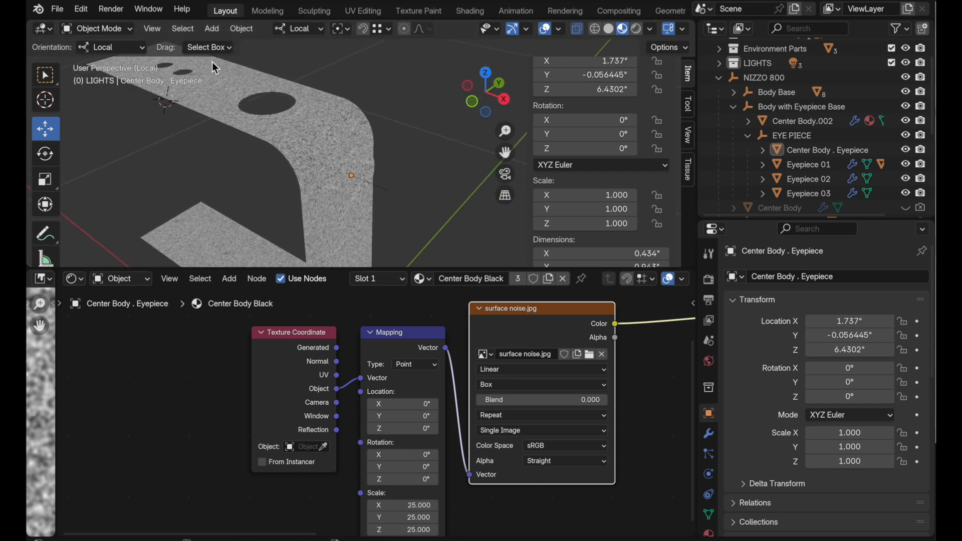
{"action": "mouse_move", "coordinate": [194, 177]}
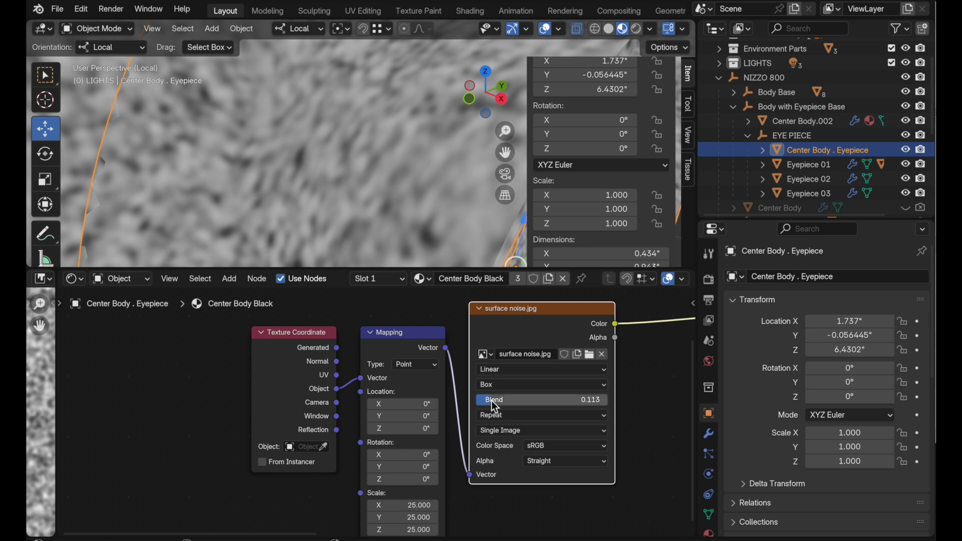
{"action": "mouse_move", "coordinate": [494, 400]}
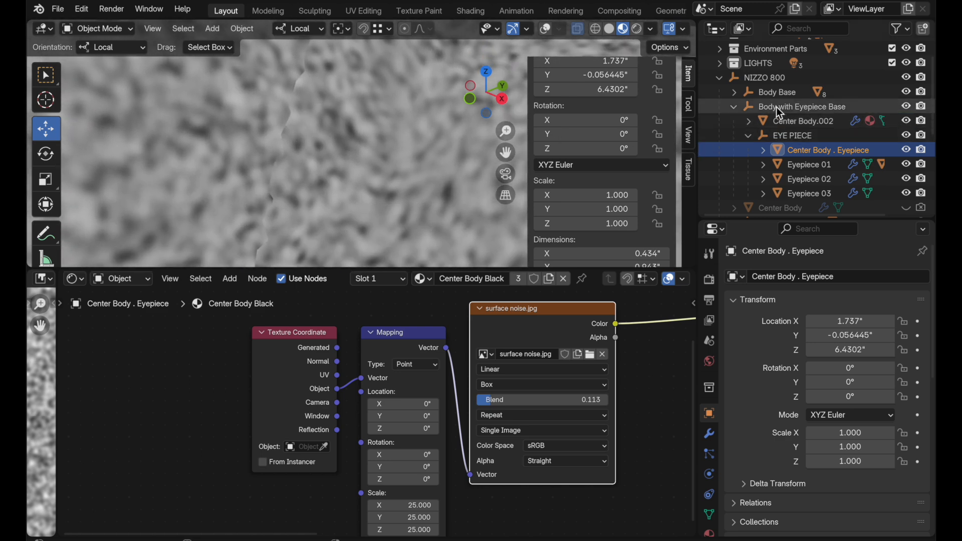
Reference the Body with Eyepiece Base empty in the eyepiece's Texture Coordinate node
{"action": "left_click", "coordinate": [802, 106]}
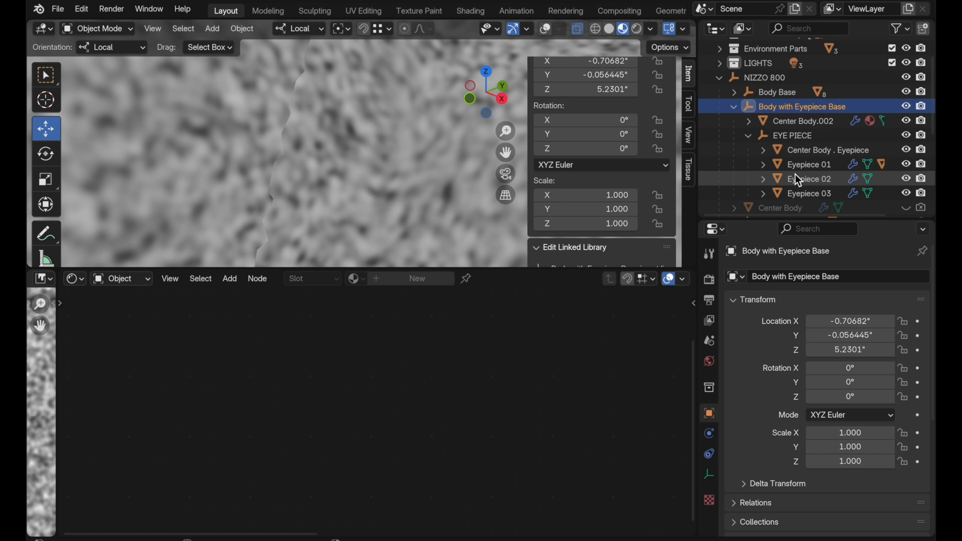
{"action": "left_click", "coordinate": [829, 149]}
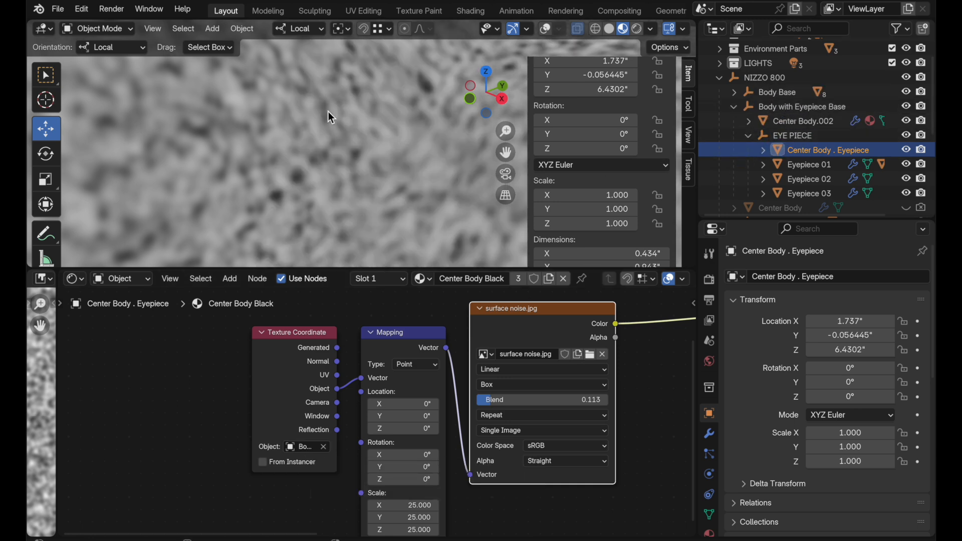
{"action": "mouse_move", "coordinate": [258, 228]}
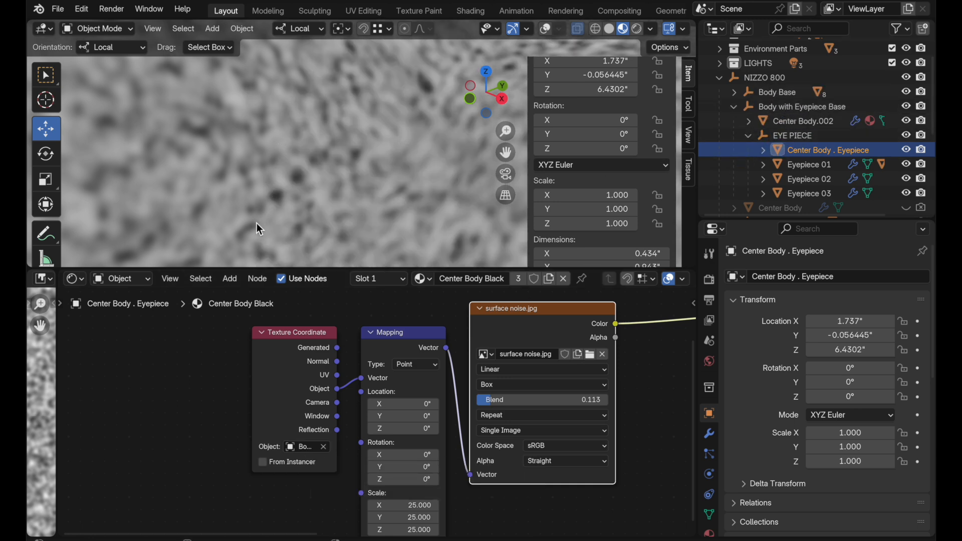
{"action": "mouse_move", "coordinate": [283, 174]}
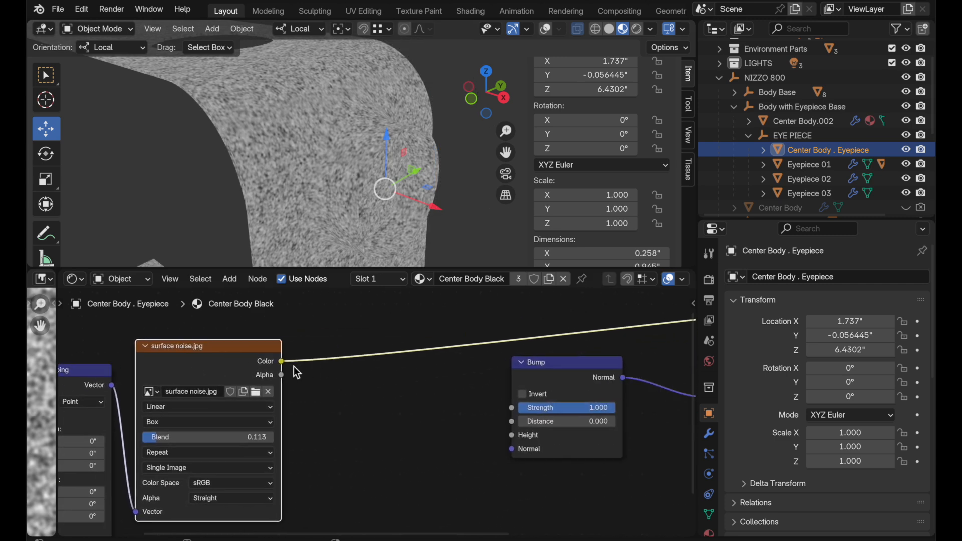
Wire the noise image Color into the Bump node Height for a pebbled black surface
{"action": "left_click_drag", "start_coordinate": [281, 361], "coordinate": [510, 434]}
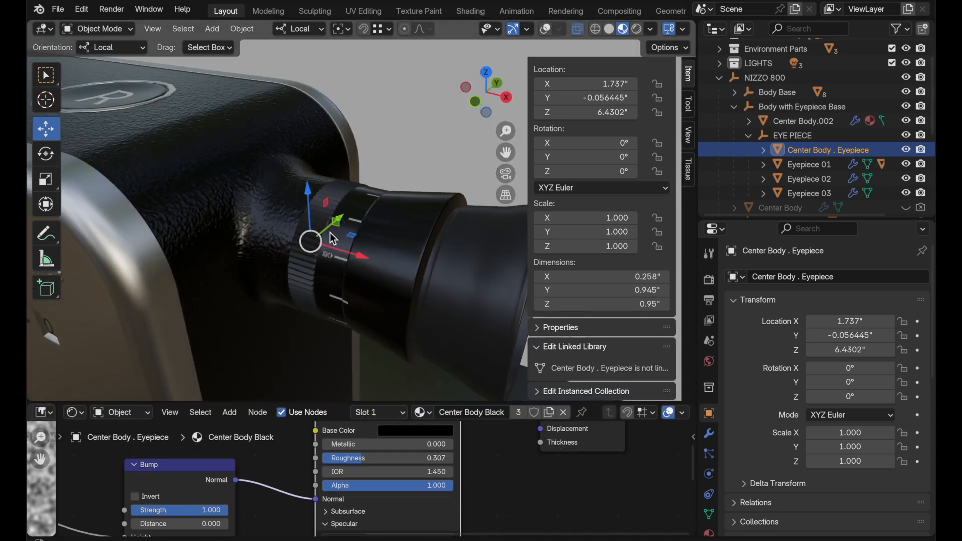
Slide the EYE PIECE empty slightly along its local Z axis, repositioning the blended eyepiece on the body
{"action": "left_click", "coordinate": [792, 135]}
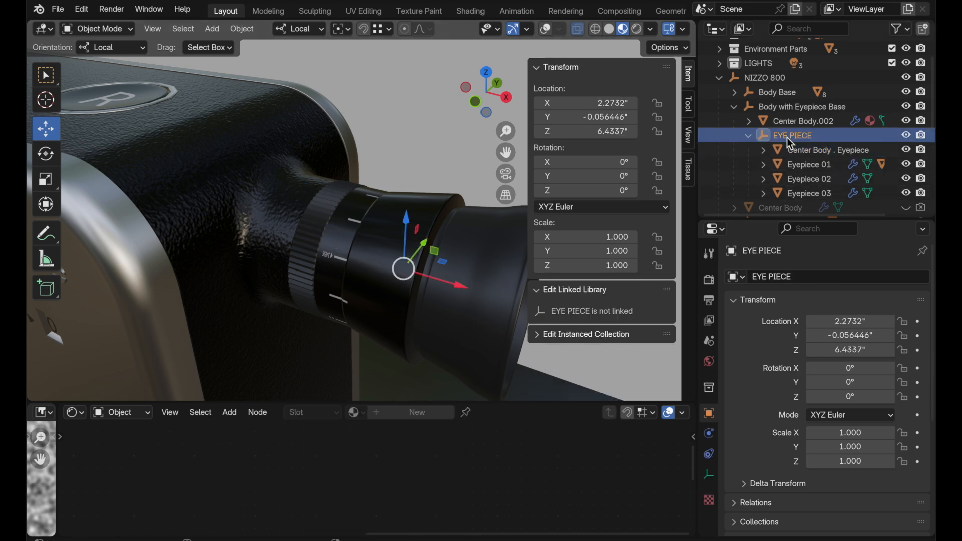
{"action": "mouse_move", "coordinate": [410, 229]}
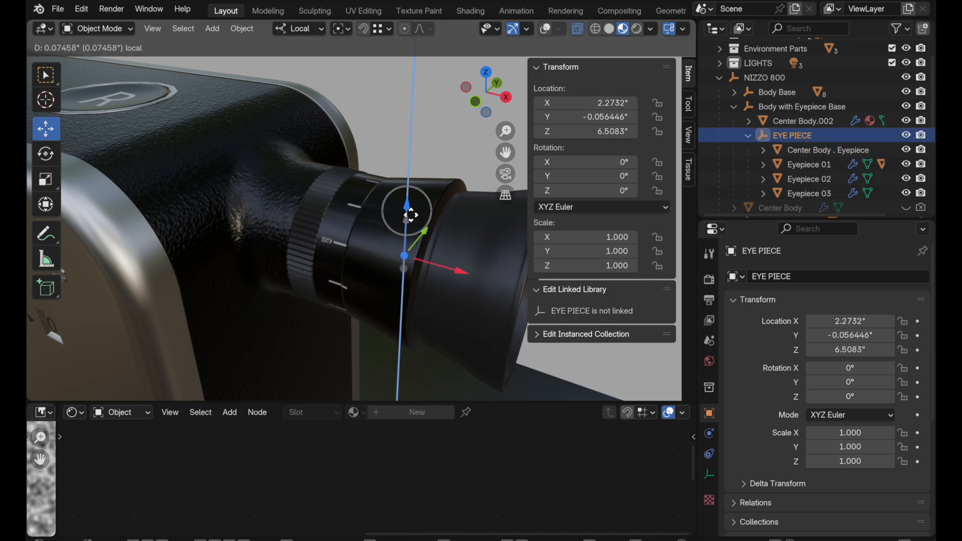
{"action": "left_click_drag", "start_coordinate": [406, 205], "coordinate": [404, 262]}
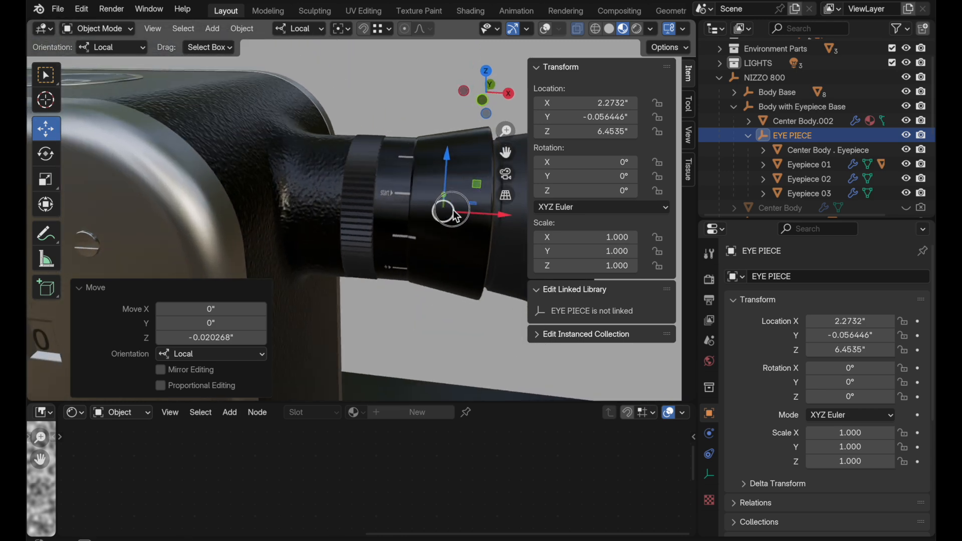
{"action": "left_click_drag", "start_coordinate": [451, 209], "coordinate": [445, 151]}
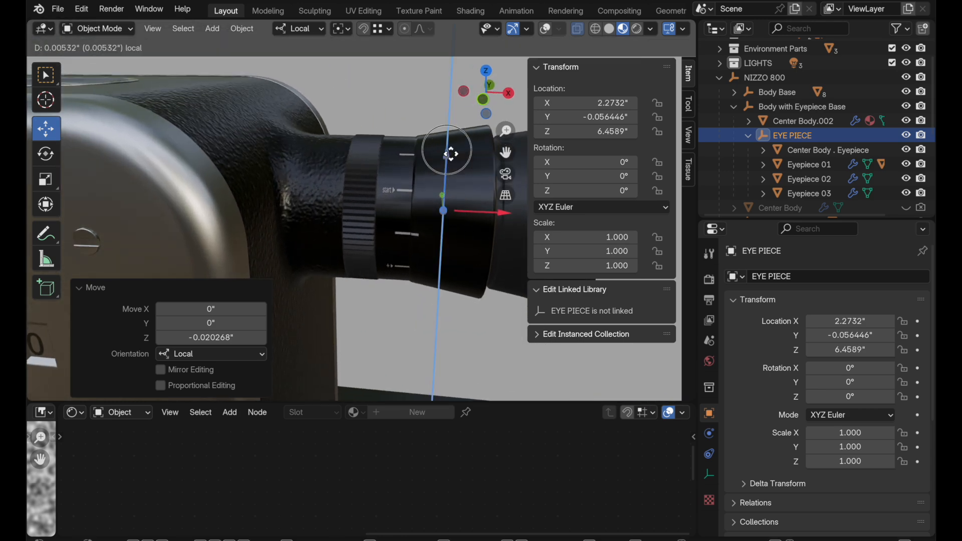
{"action": "left_click_drag", "start_coordinate": [447, 151], "coordinate": [445, 212]}
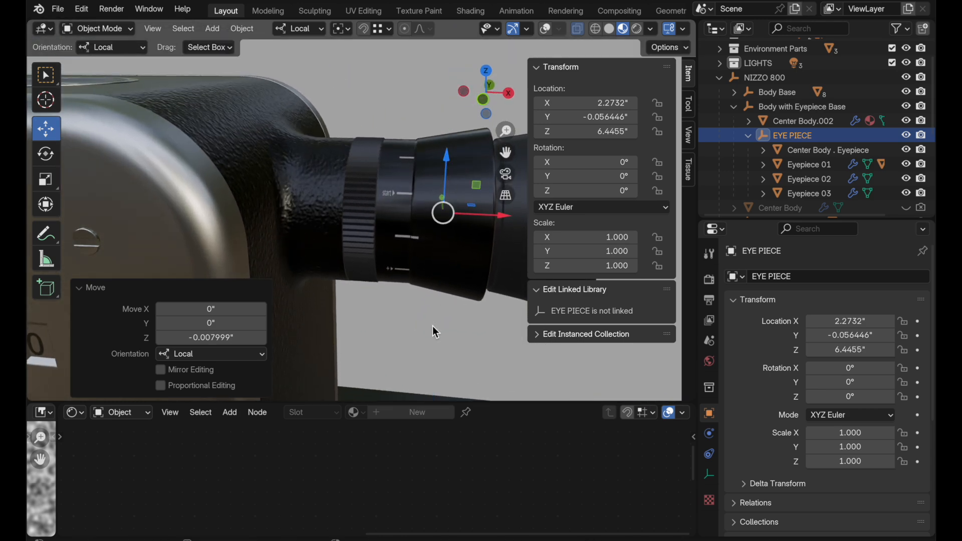